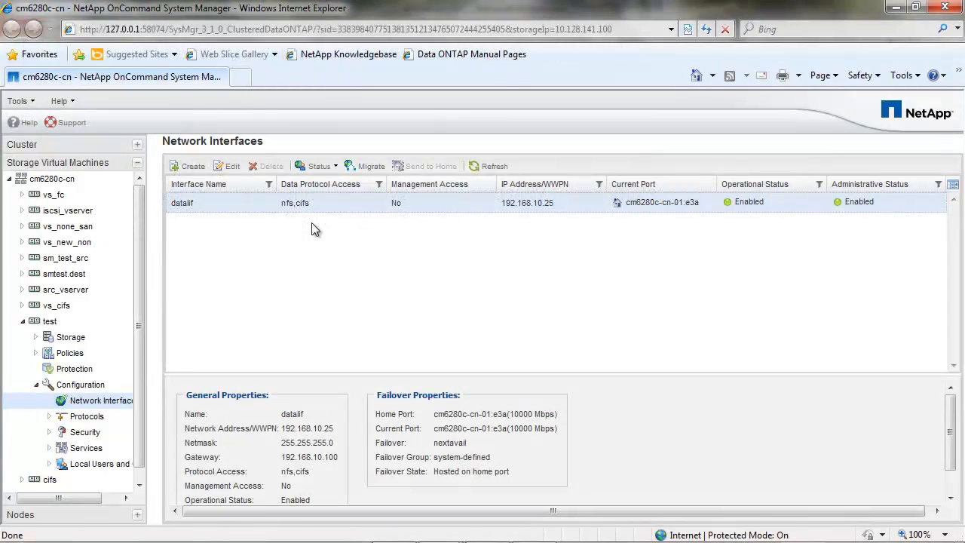
{"action": "mouse_move", "coordinate": [274, 211]}
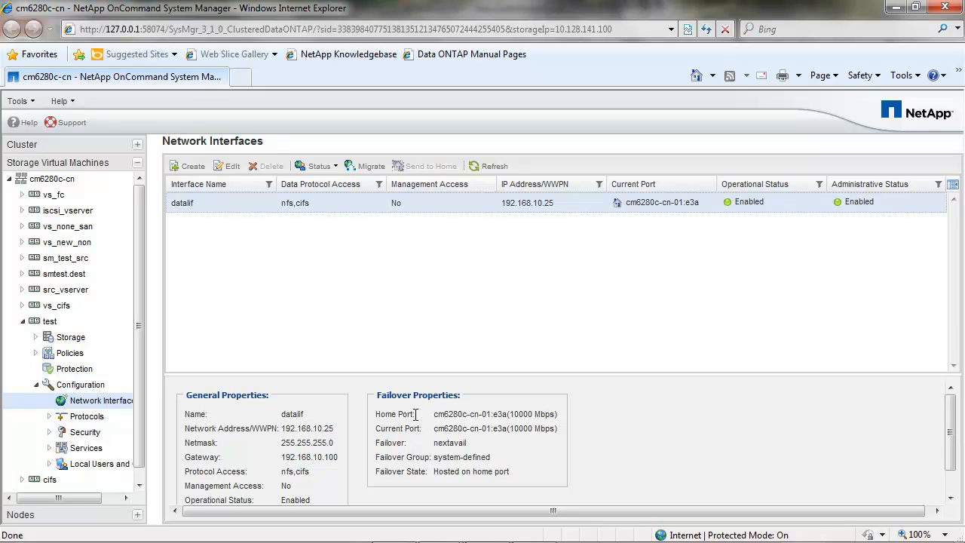
{"action": "mouse_move", "coordinate": [415, 447]}
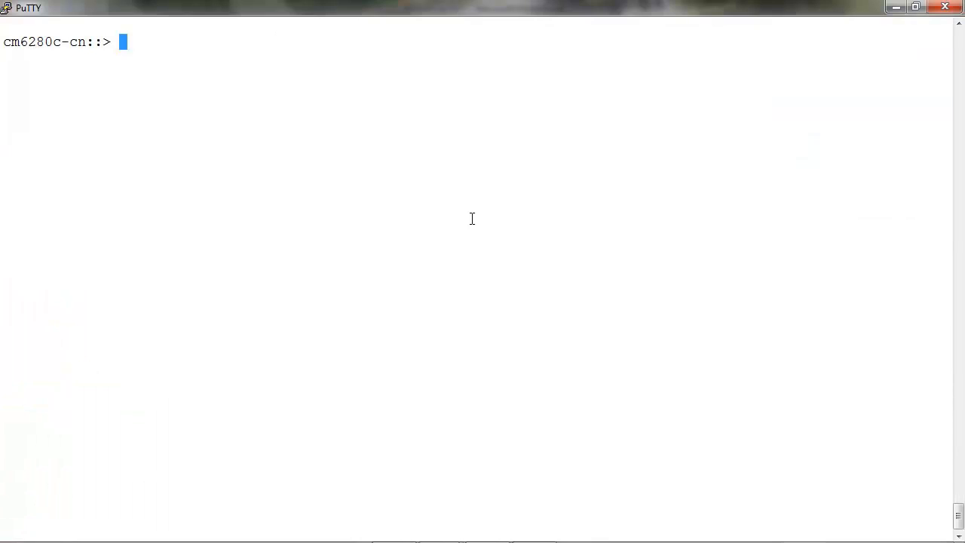
Show datalif's failover settings on vserver test and highlight the nextavail policy value.
{"action": "type", "text": "netw"}
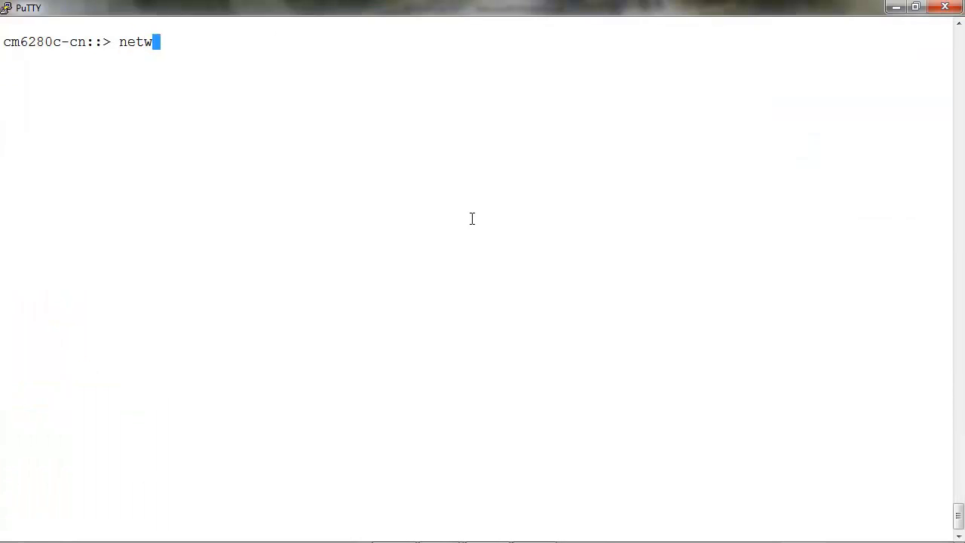
{"action": "type", "text": "ork interface"}
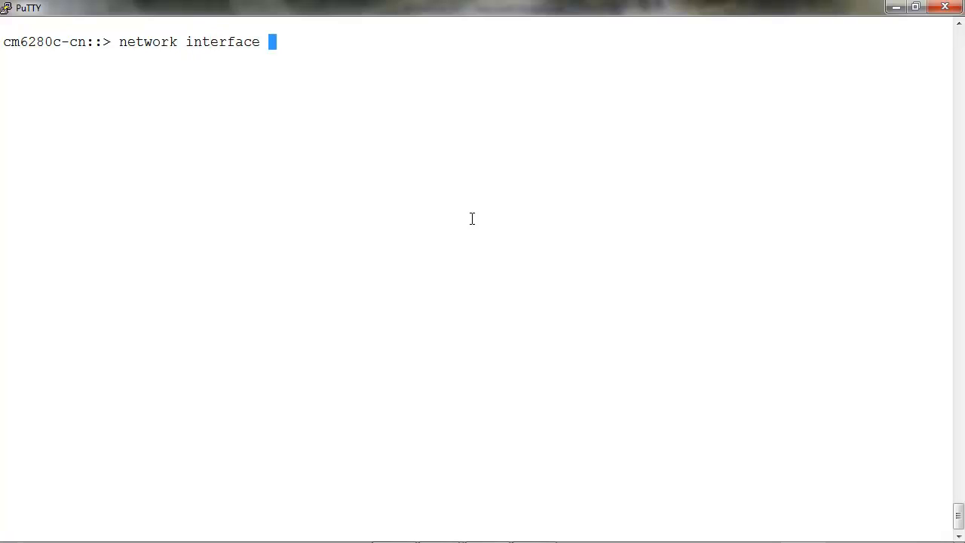
{"action": "type", "text": "show"}
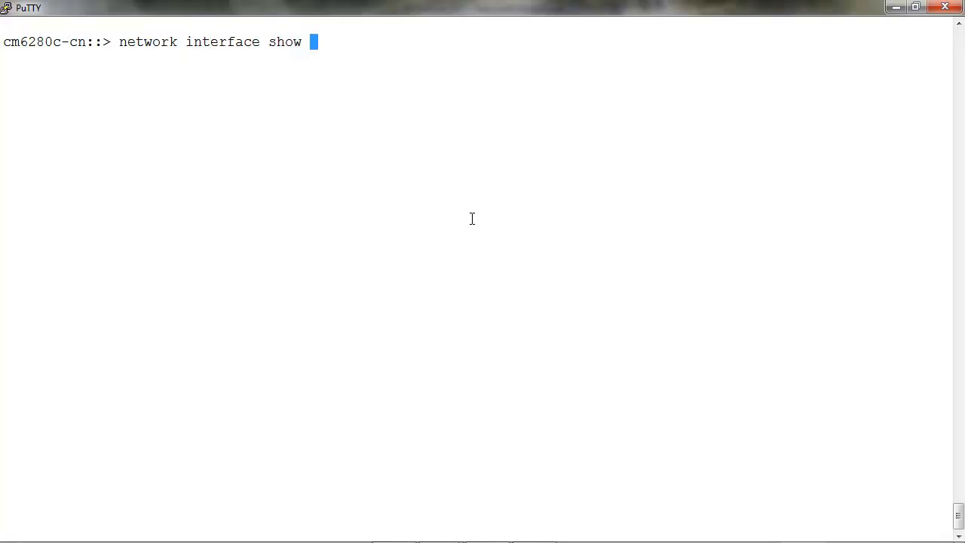
{"action": "type", "text": "-vserver t"}
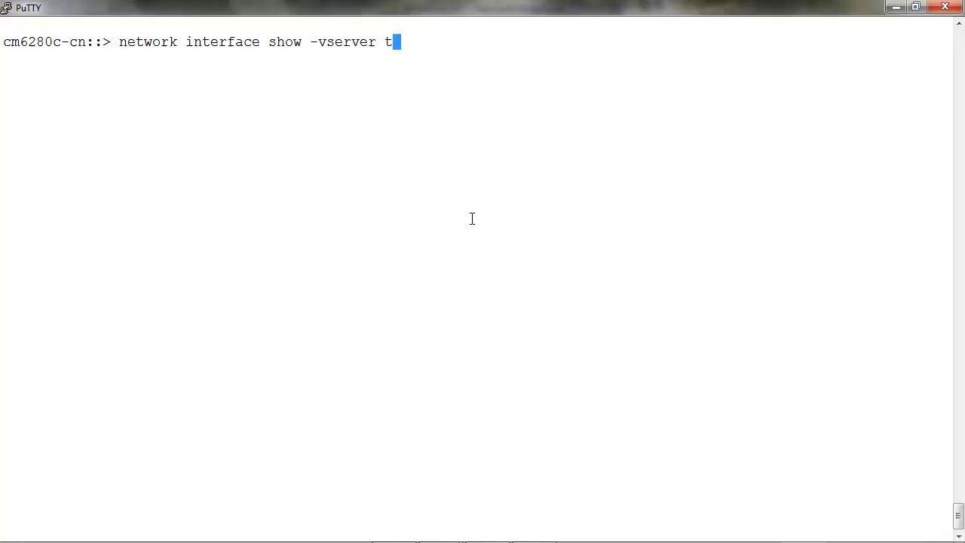
{"action": "type", "text": "est -lif"}
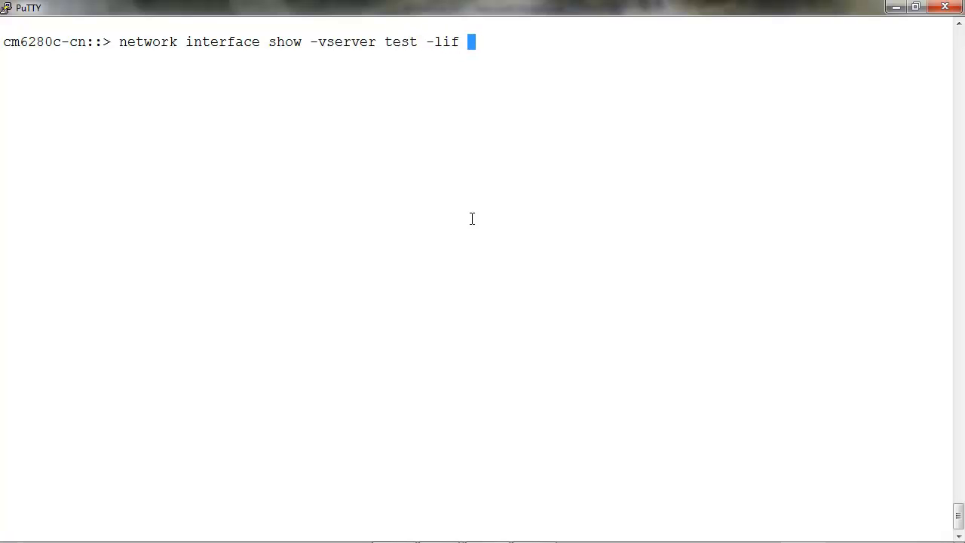
{"action": "type", "text": "datalif -"}
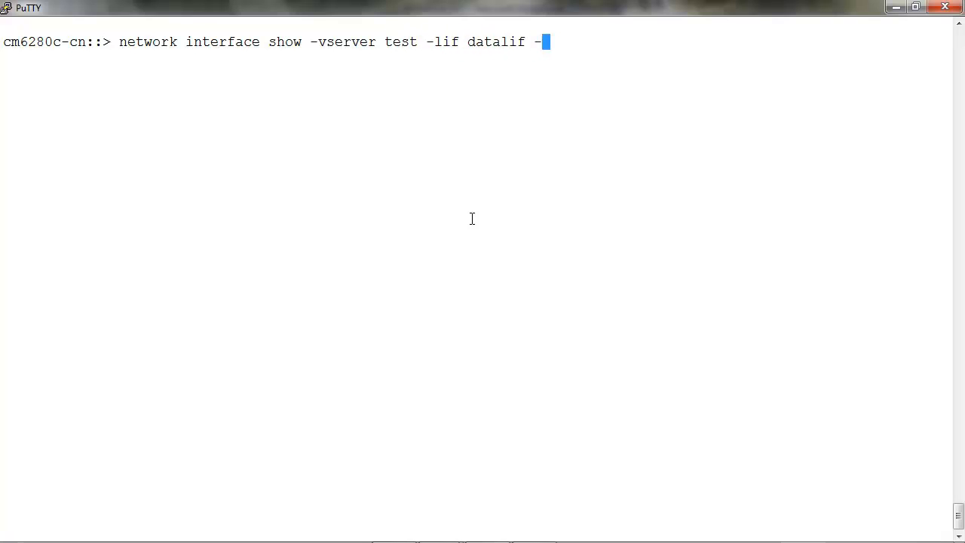
{"action": "type", "text": "failover"}
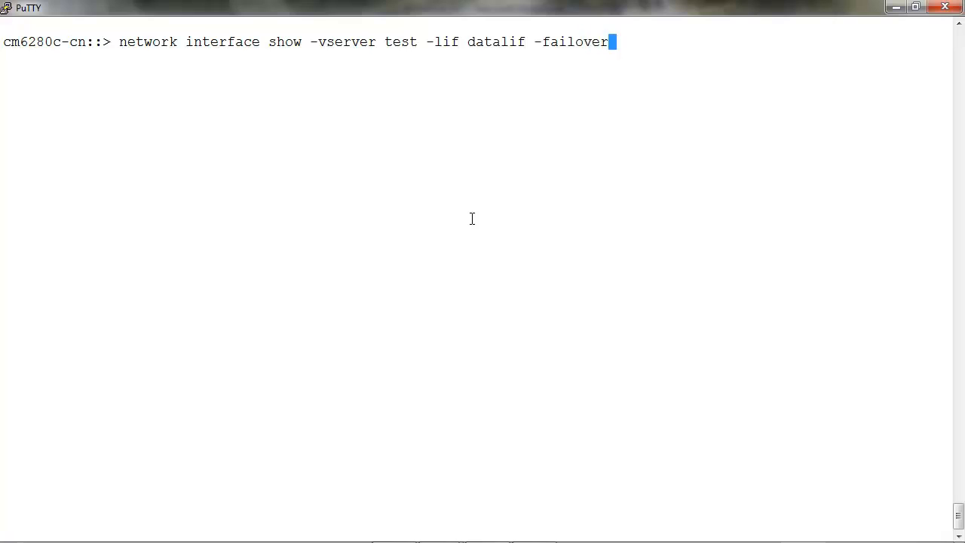
{"action": "key", "text": "Return"}
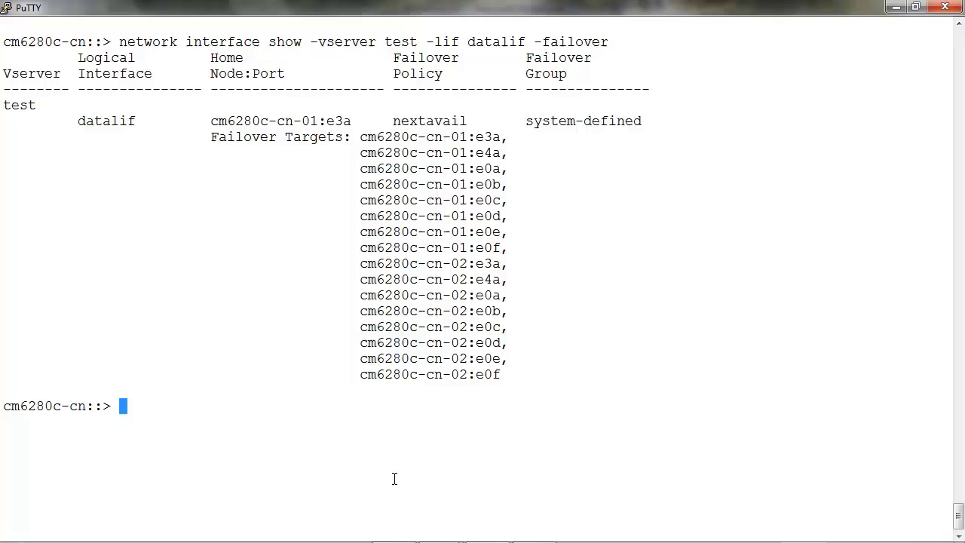
{"action": "mouse_move", "coordinate": [454, 86]}
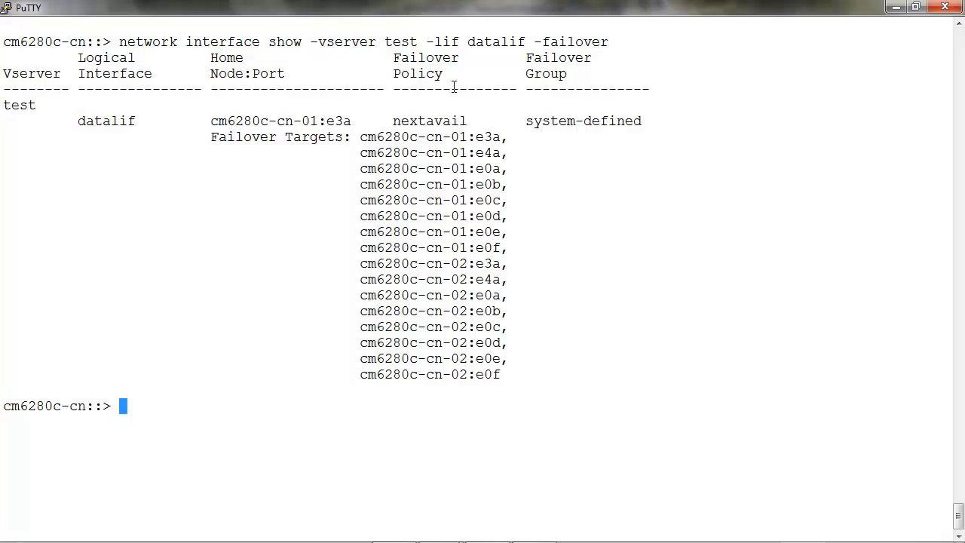
{"action": "double_click", "coordinate": [428, 121]}
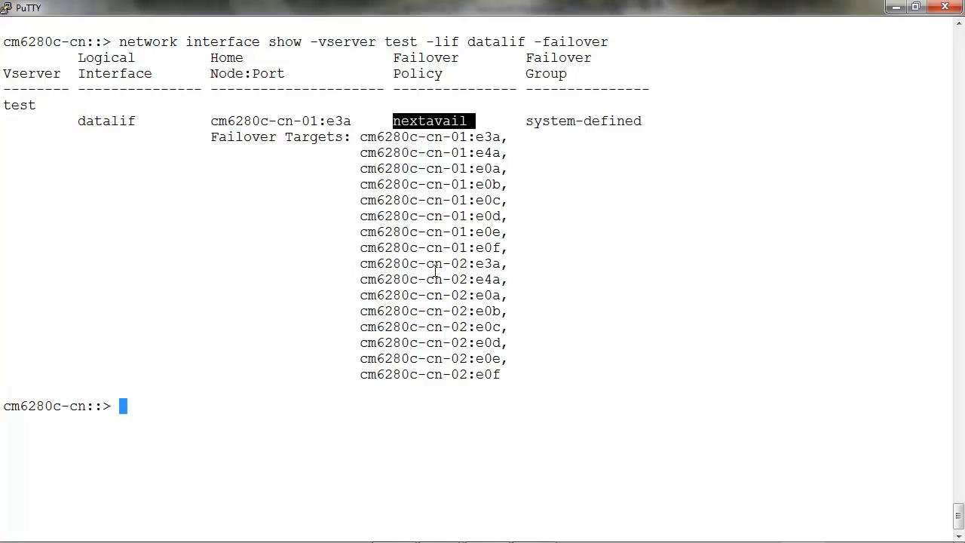
{"action": "mouse_move", "coordinate": [257, 410]}
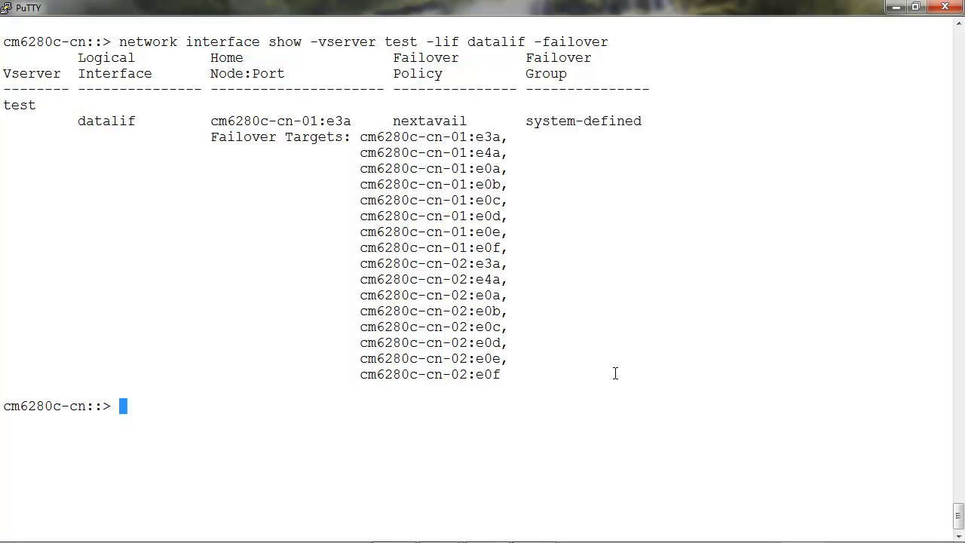
Change datalif's failover policy on vserver test to priority.
{"action": "type", "text": "network"}
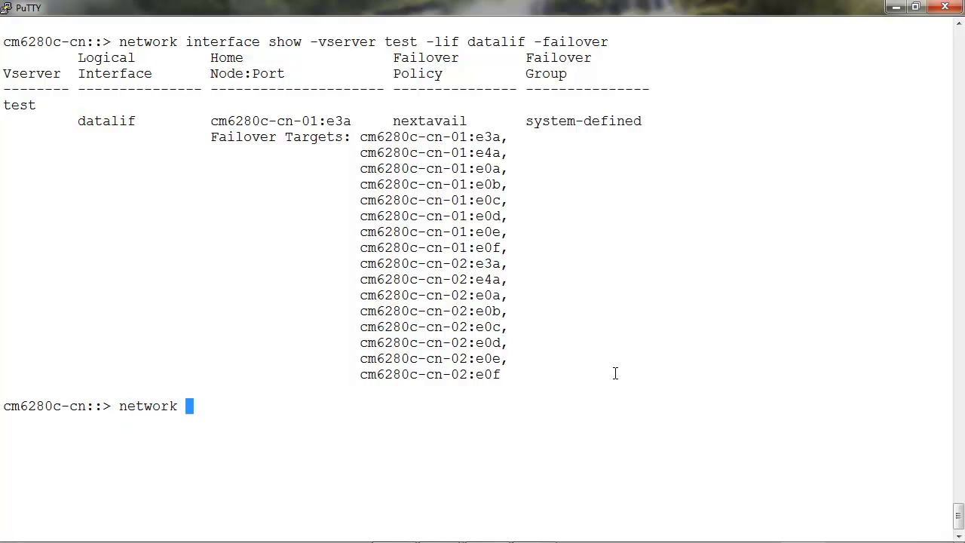
{"action": "type", "text": "interface mo"}
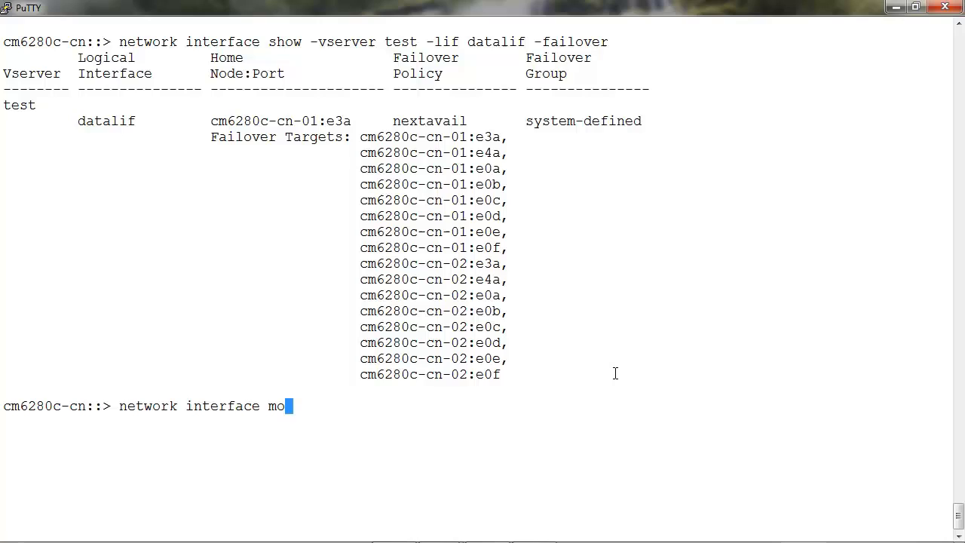
{"action": "type", "text": "dify -vs"}
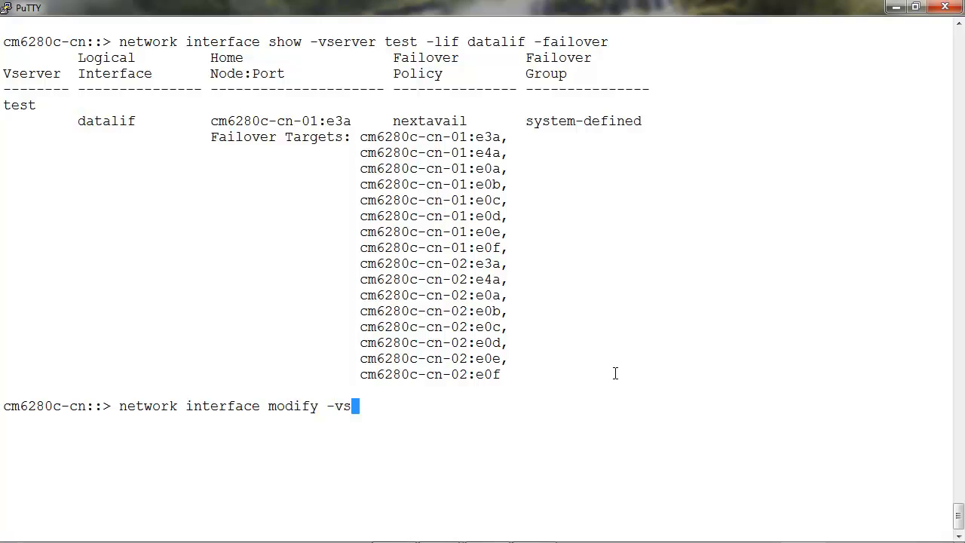
{"action": "type", "text": "erver test"}
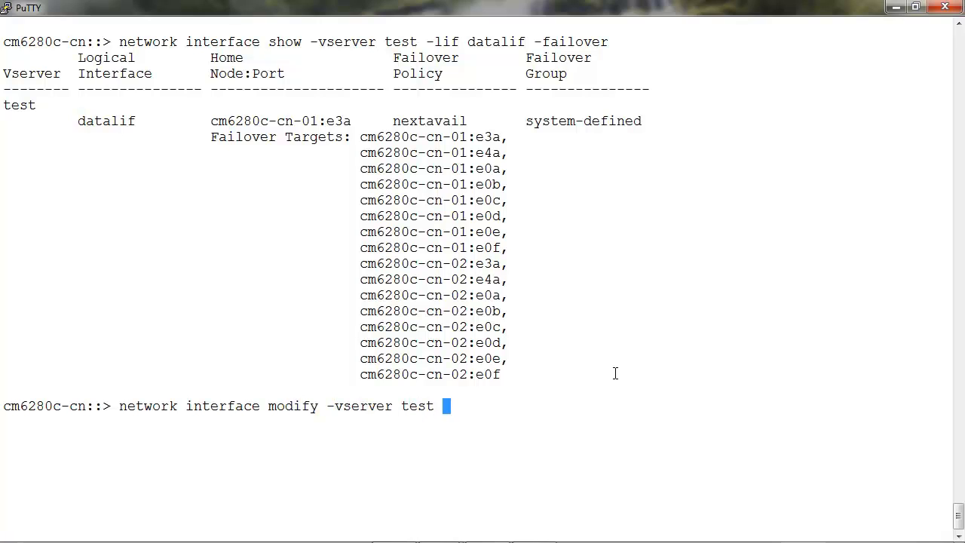
{"action": "type", "text": "-lif data"}
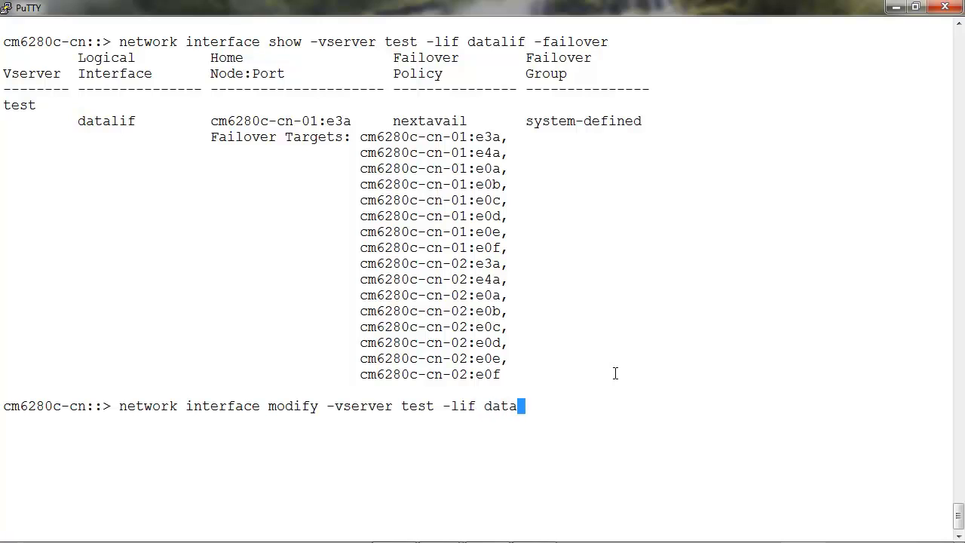
{"action": "type", "text": "if -"}
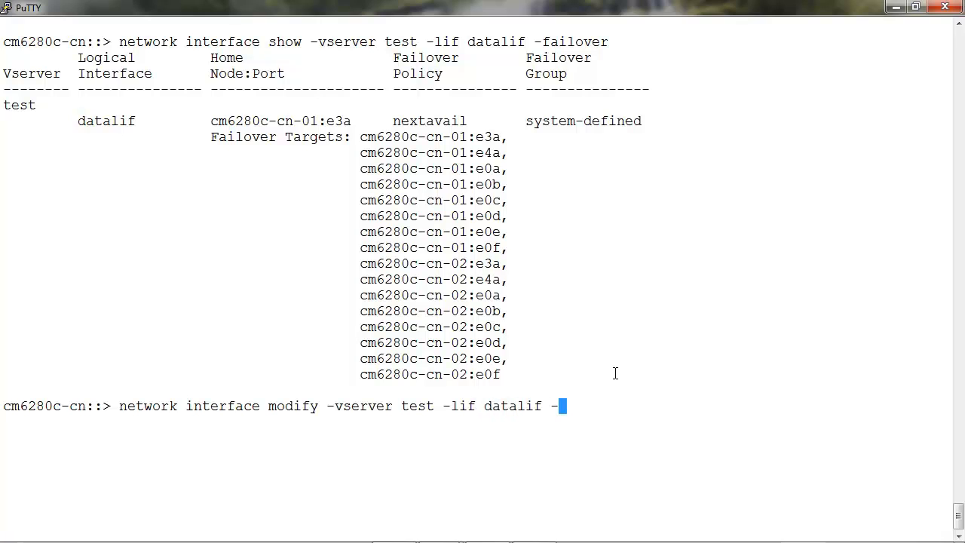
{"action": "type", "text": "failover-p"}
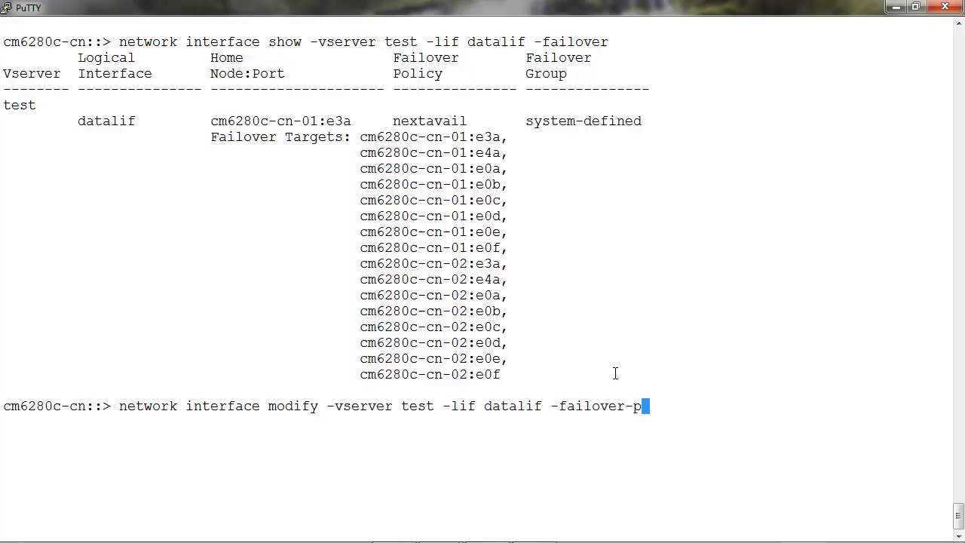
{"action": "type", "text": "olicy prio"}
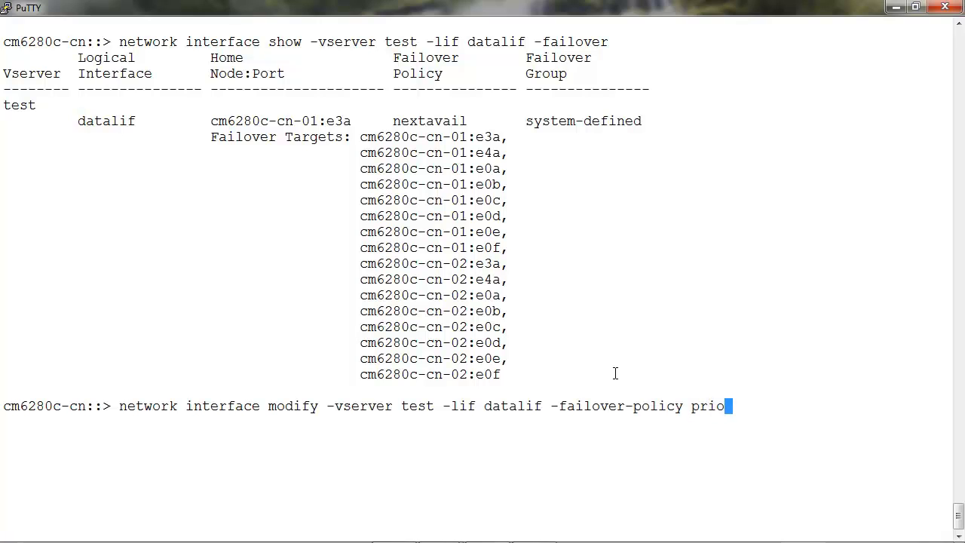
{"action": "key", "text": "Return"}
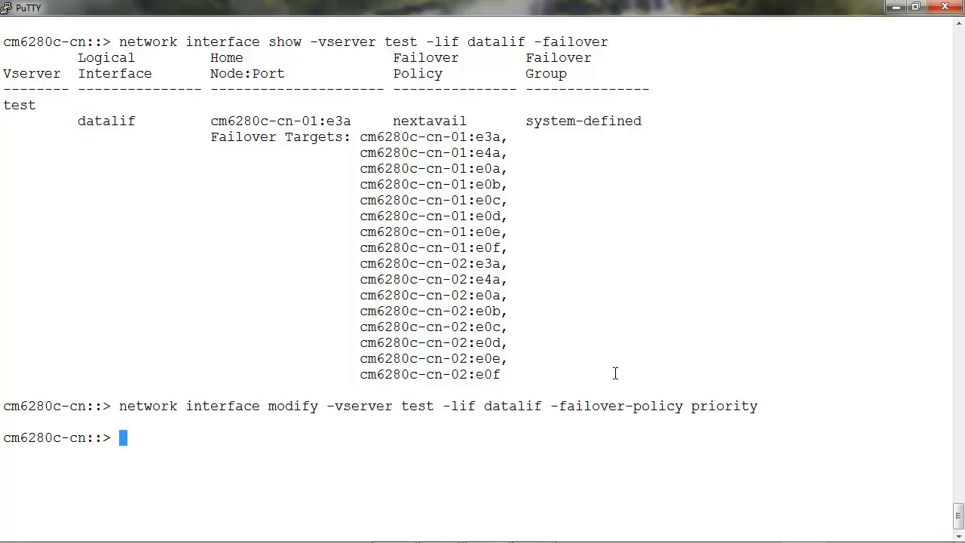
Re-list datalif's failover settings to verify the priority policy.
{"action": "type", "text": "network interface show -vserver test -lif datalif -failover"}
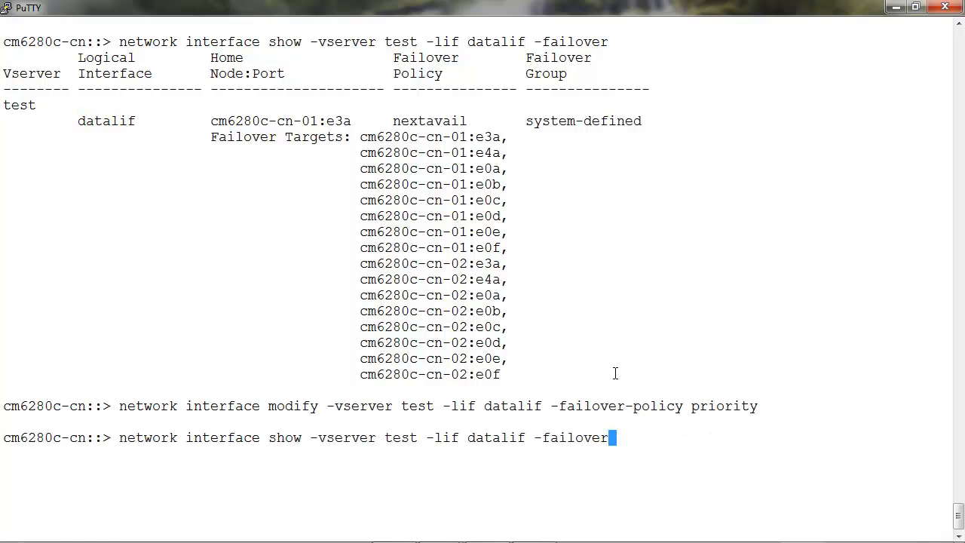
{"action": "key", "text": "Return"}
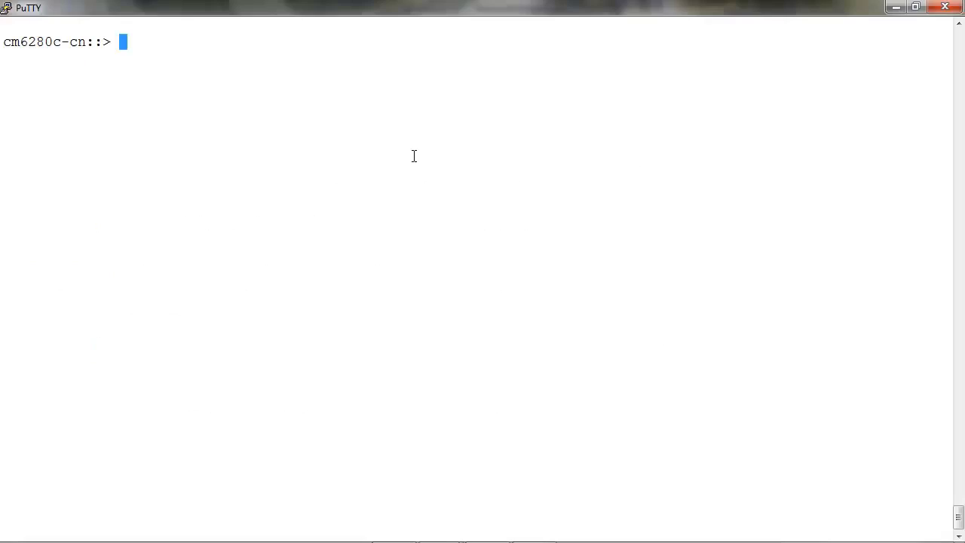
Create failover group fail2 with port e3a on node cm6280c-cn-02, Tab-completing the node name.
{"action": "type", "text": "n"}
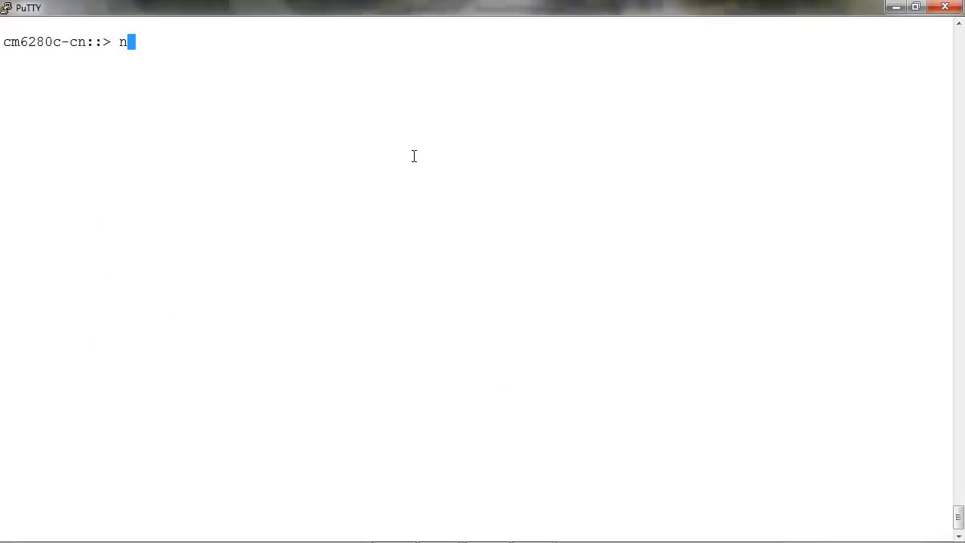
{"action": "type", "text": "etwork i"}
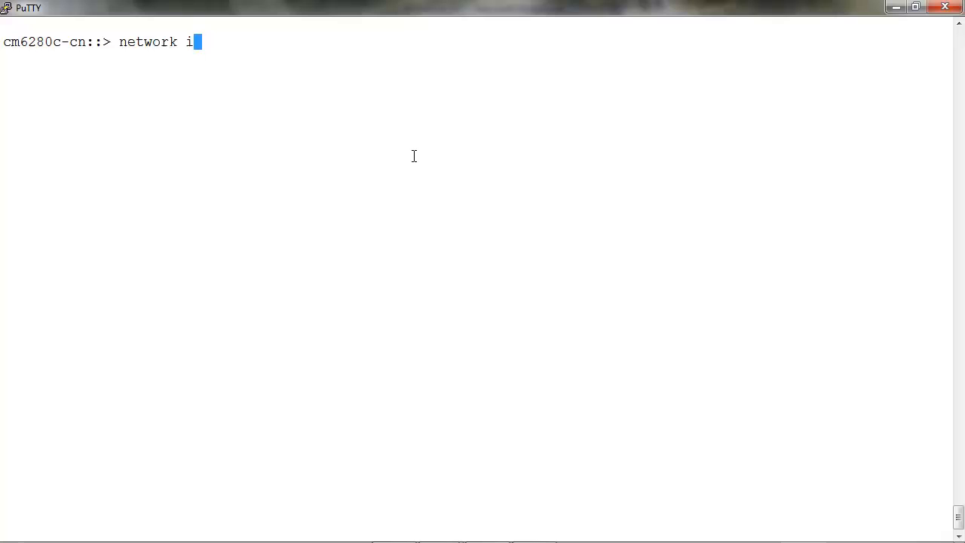
{"action": "type", "text": "nterface failover-groups"}
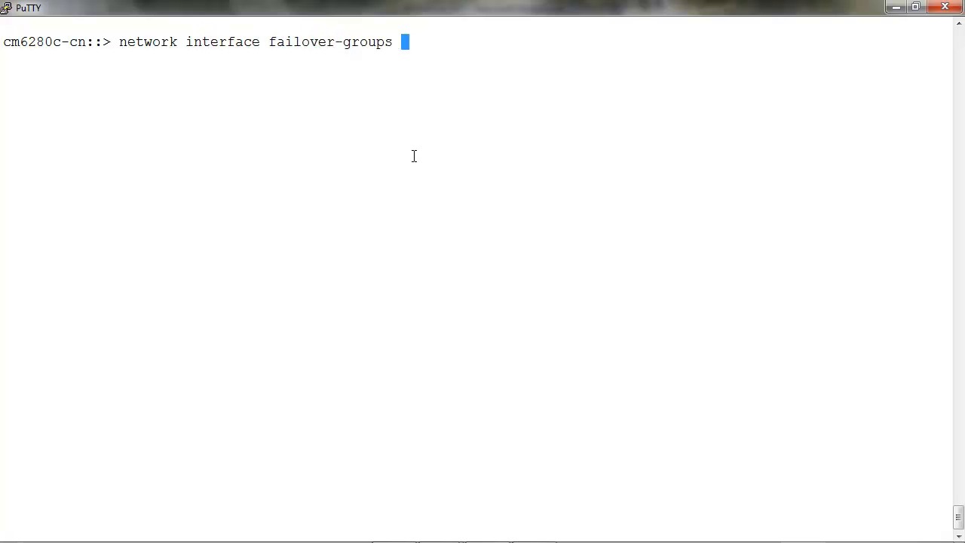
{"action": "type", "text": "create"}
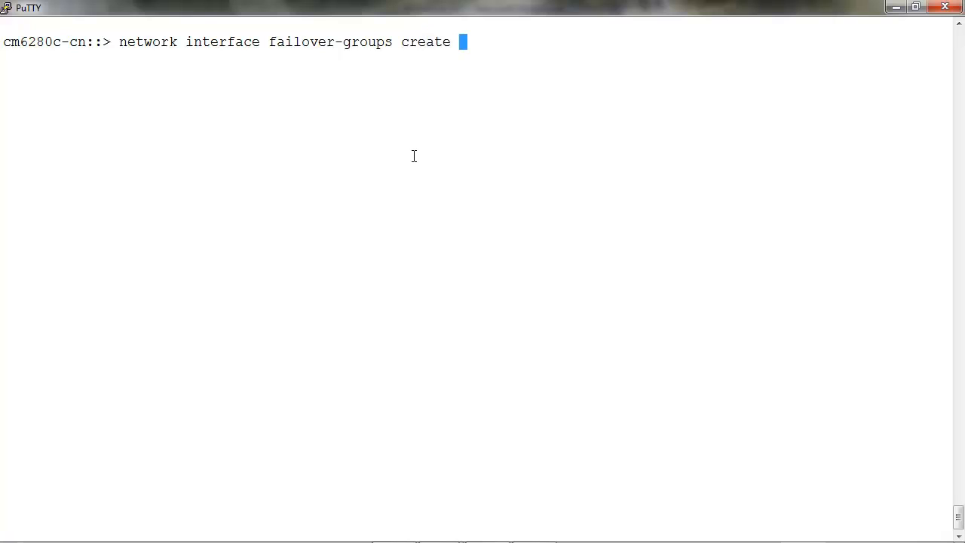
{"action": "type", "text": "-failover"}
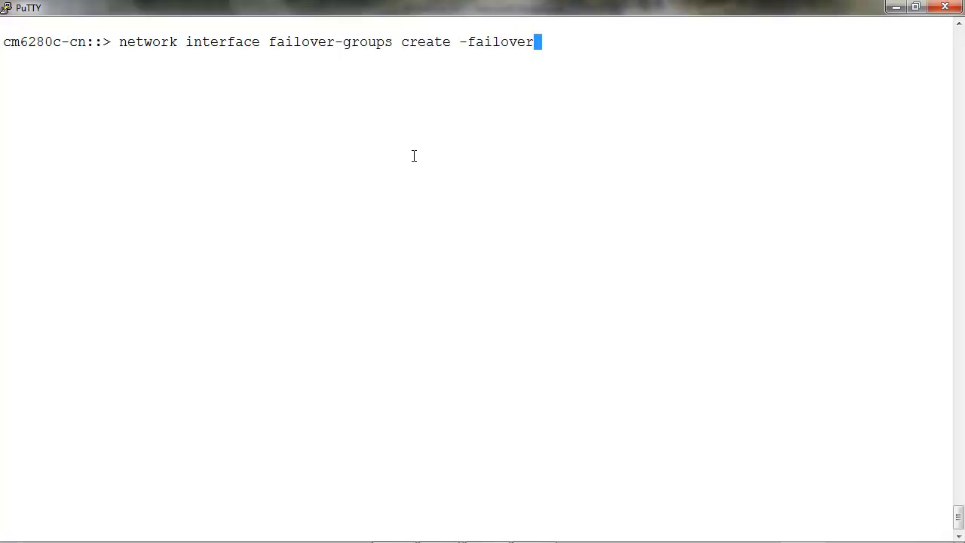
{"action": "type", "text": "-group"}
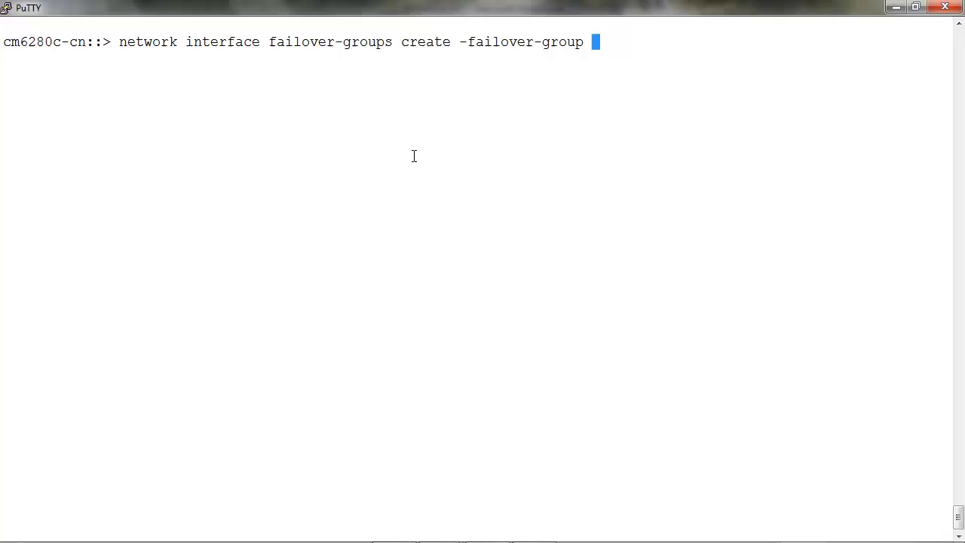
{"action": "type", "text": "fail"}
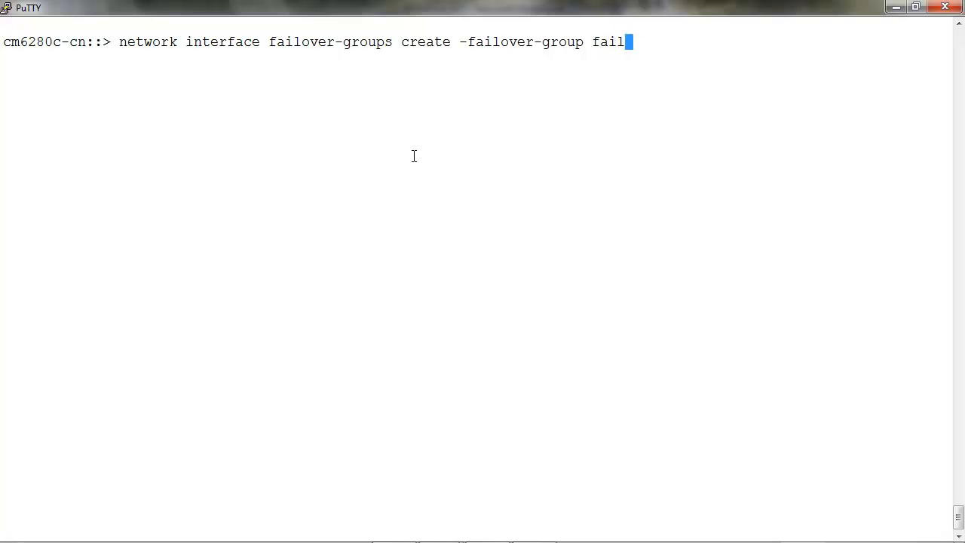
{"action": "type", "text": "2 -"}
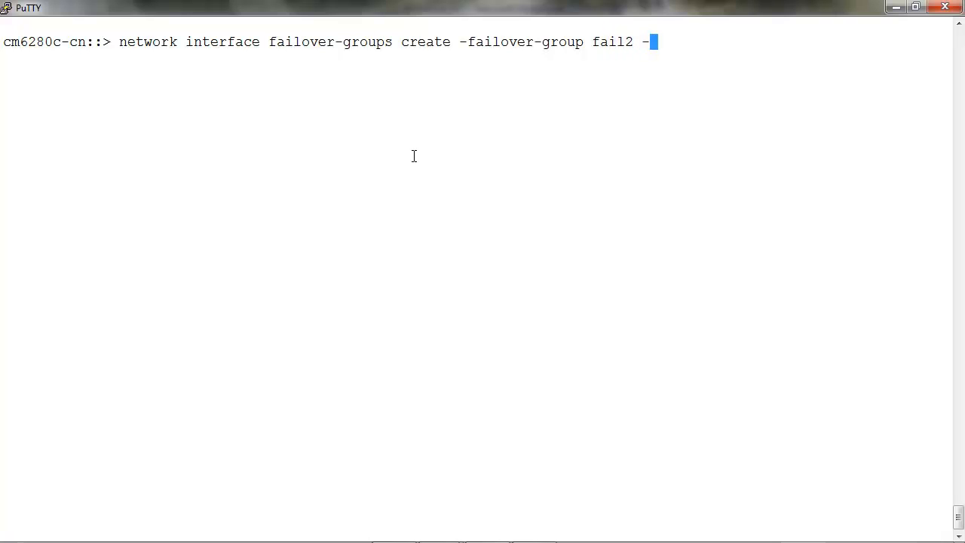
{"action": "type", "text": "de"}
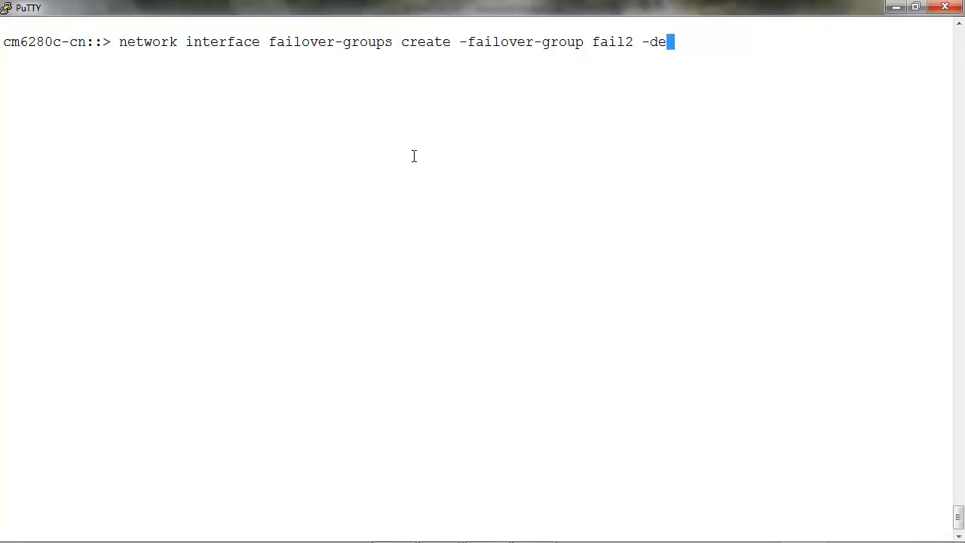
{"action": "type", "text": "node"}
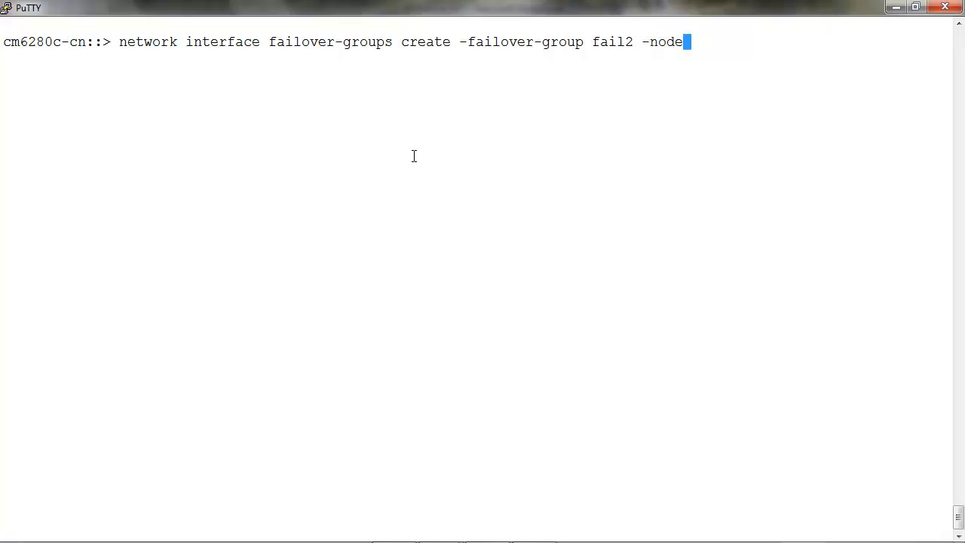
{"action": "key", "text": "Tab"}
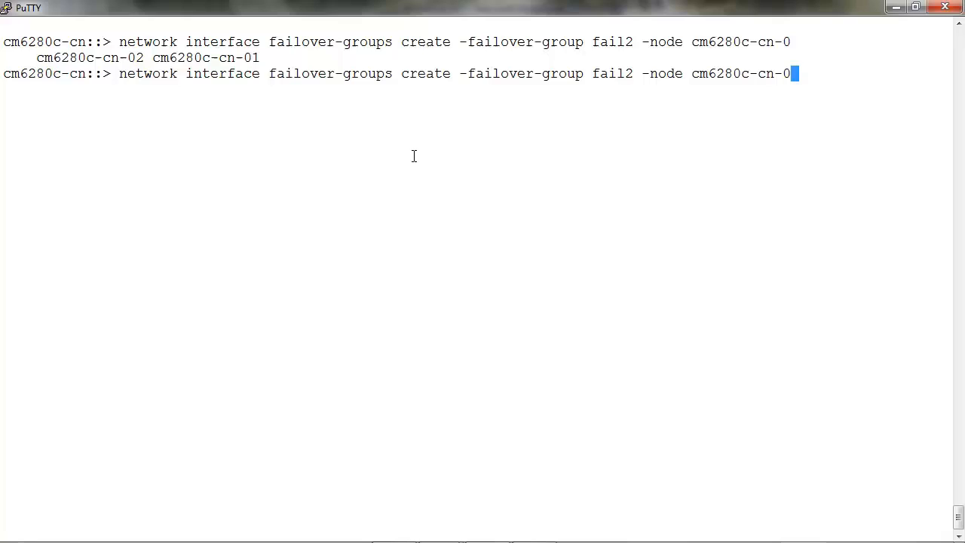
{"action": "type", "text": "2"}
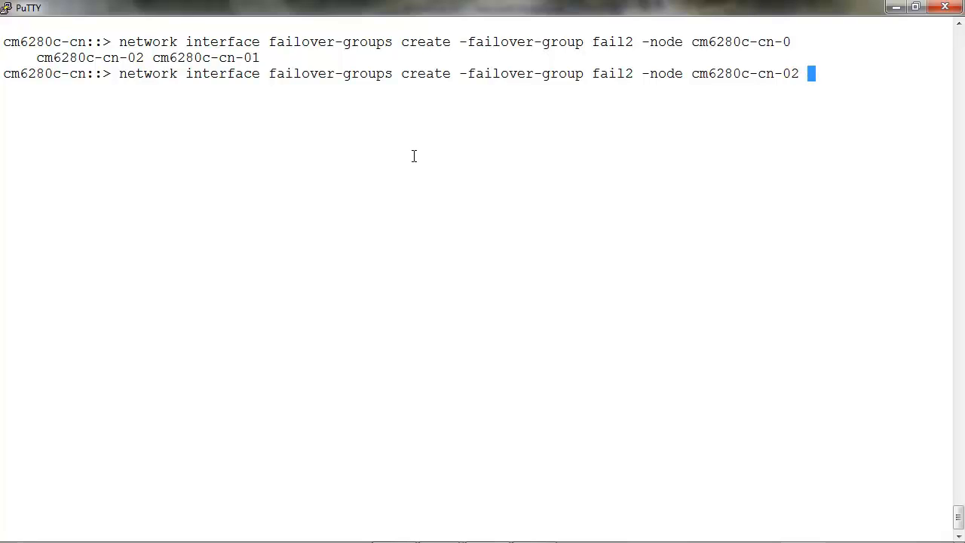
{"action": "type", "text": "-port"}
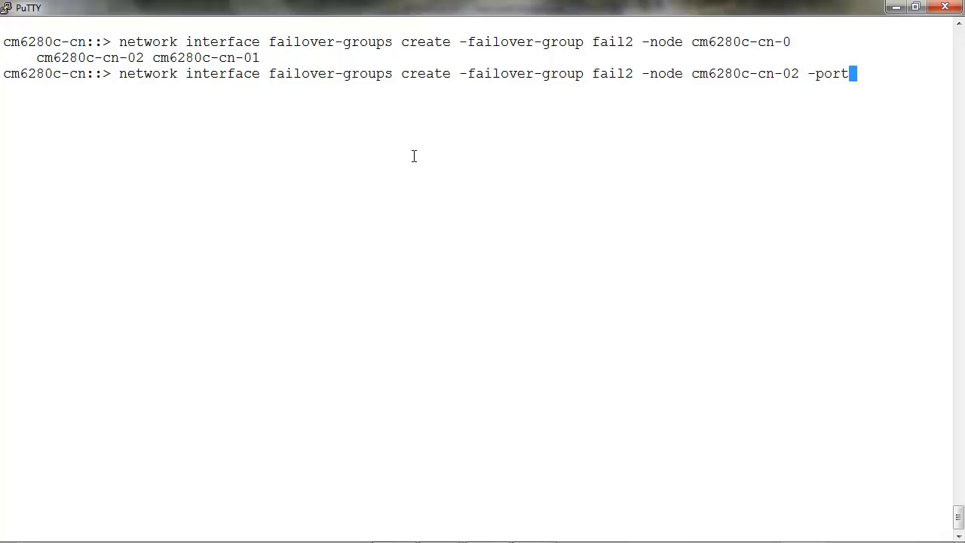
{"action": "type", "text": "e3a"}
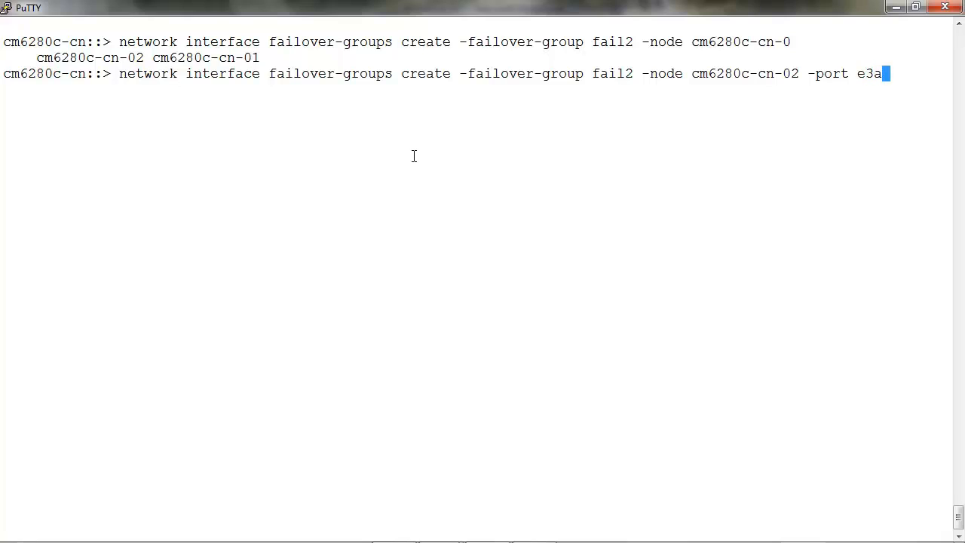
{"action": "key", "text": "Return"}
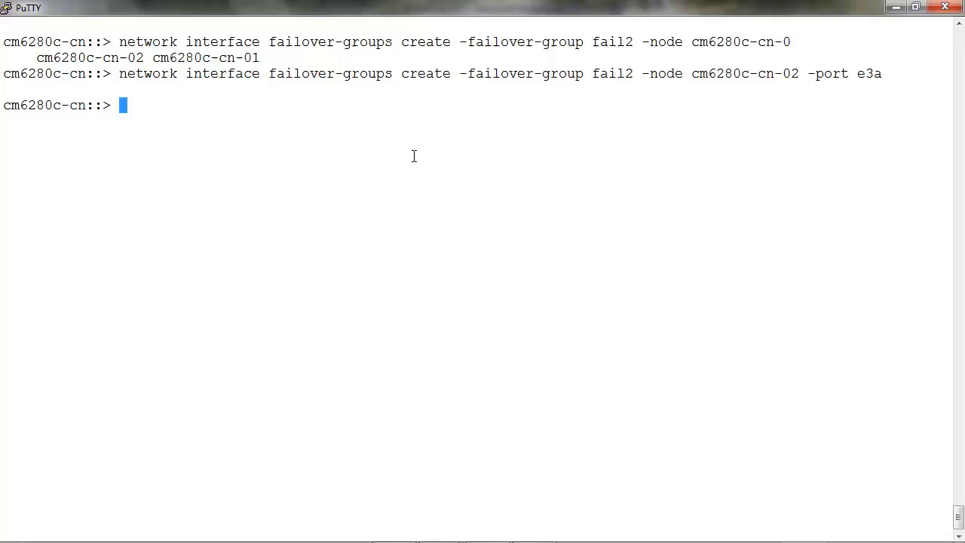
List the failover groups on node cm6280c-cn-02, confirming fail2 holds e3a.
{"action": "type", "text": "failover"}
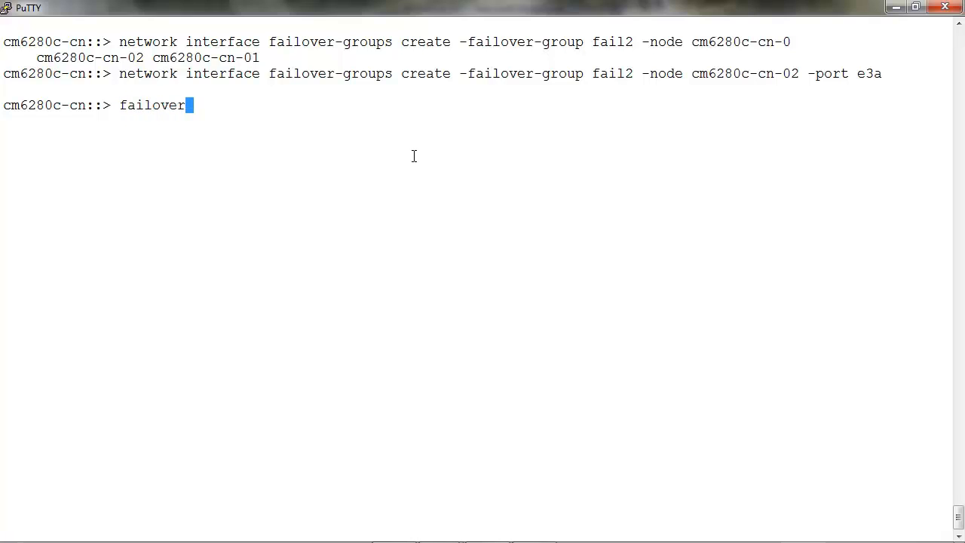
{"action": "type", "text": "-groups s"}
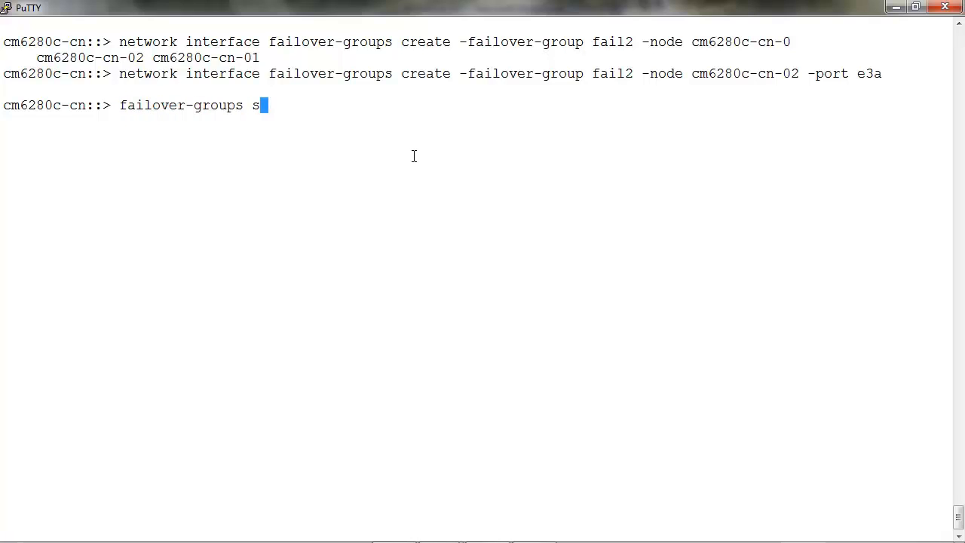
{"action": "type", "text": "how -node"}
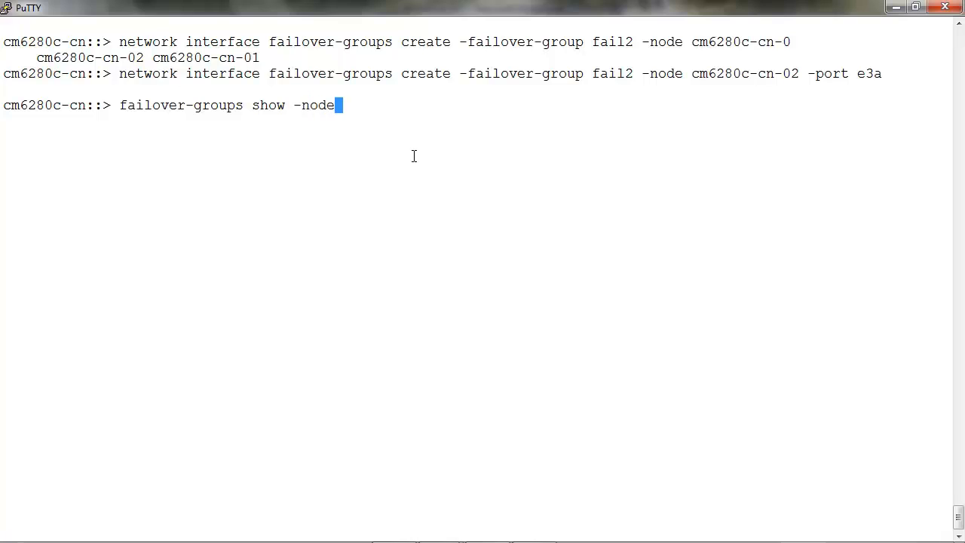
{"action": "type", "text": "cm6280c-cn-02"}
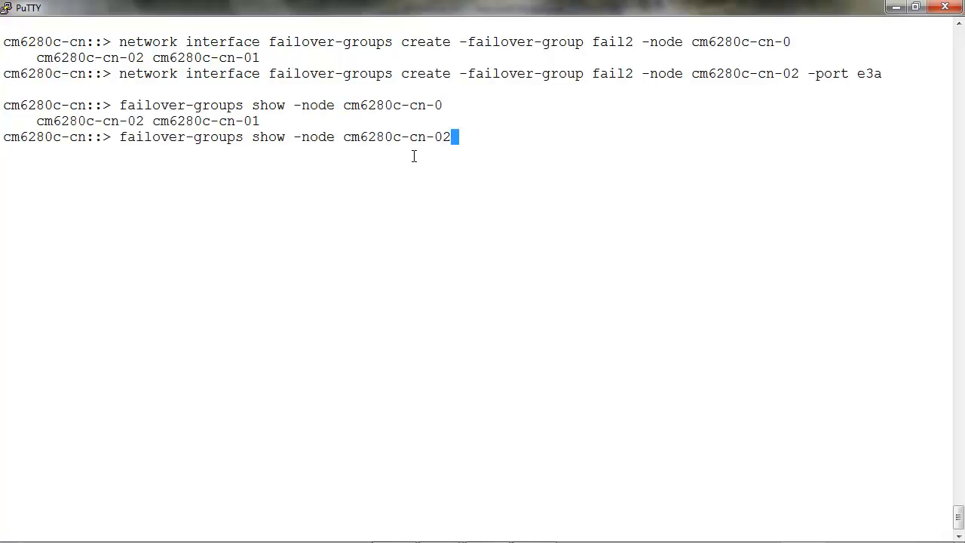
{"action": "key", "text": "Return"}
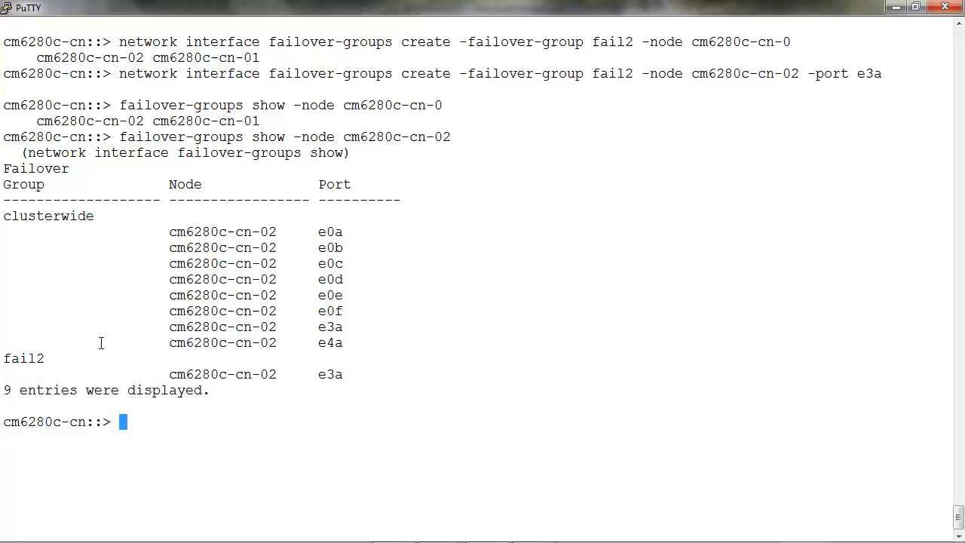
{"action": "mouse_move", "coordinate": [14, 359]}
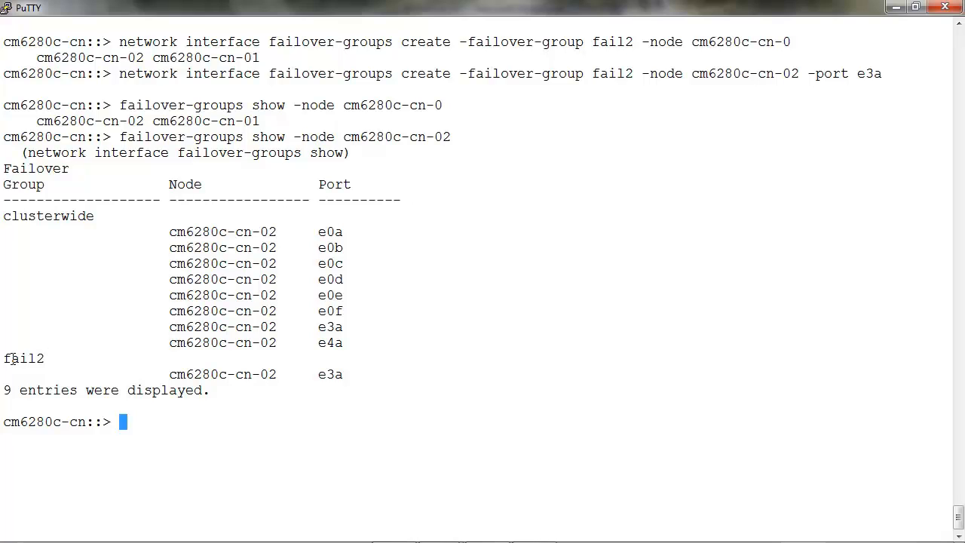
{"action": "mouse_move", "coordinate": [240, 407]}
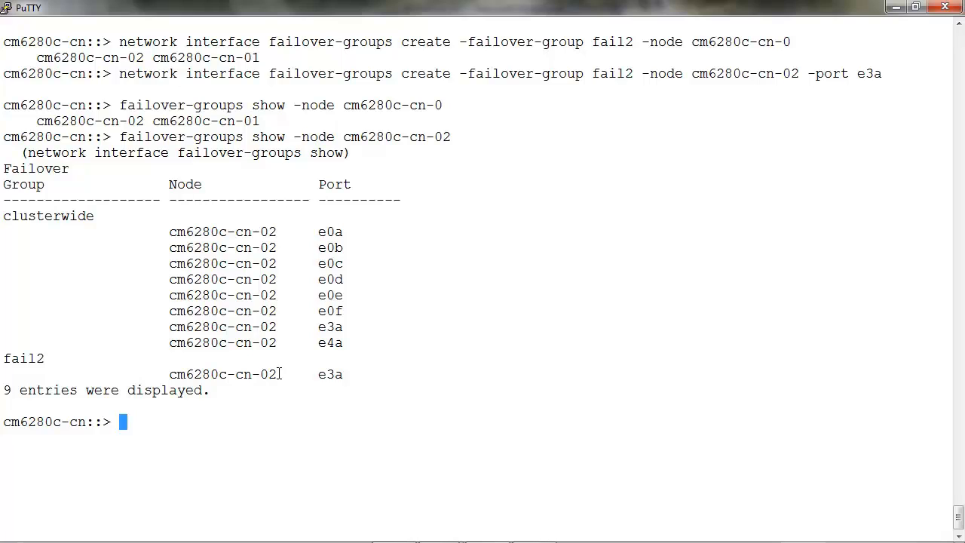
{"action": "mouse_move", "coordinate": [289, 422]}
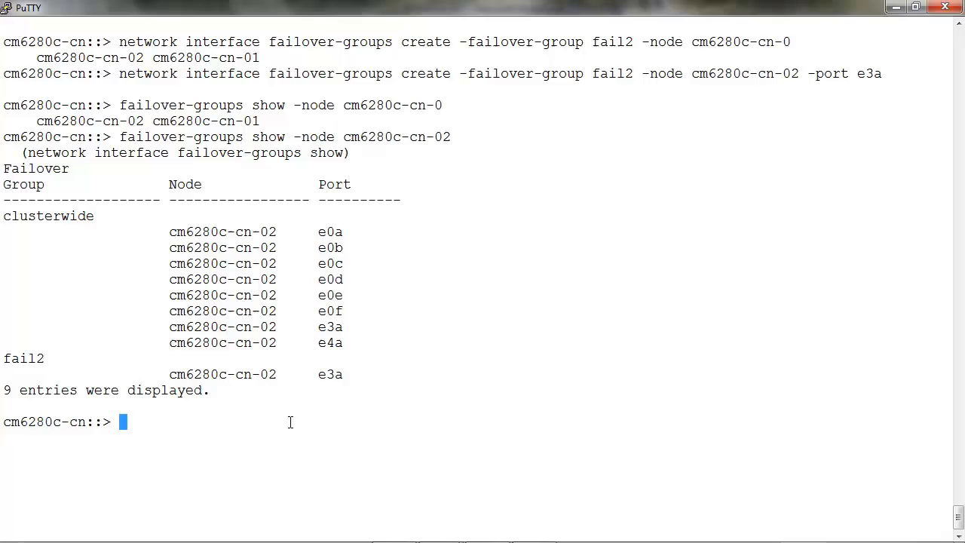
Assign datalif on vserver test to failover group fail2.
{"action": "type", "text": "net"}
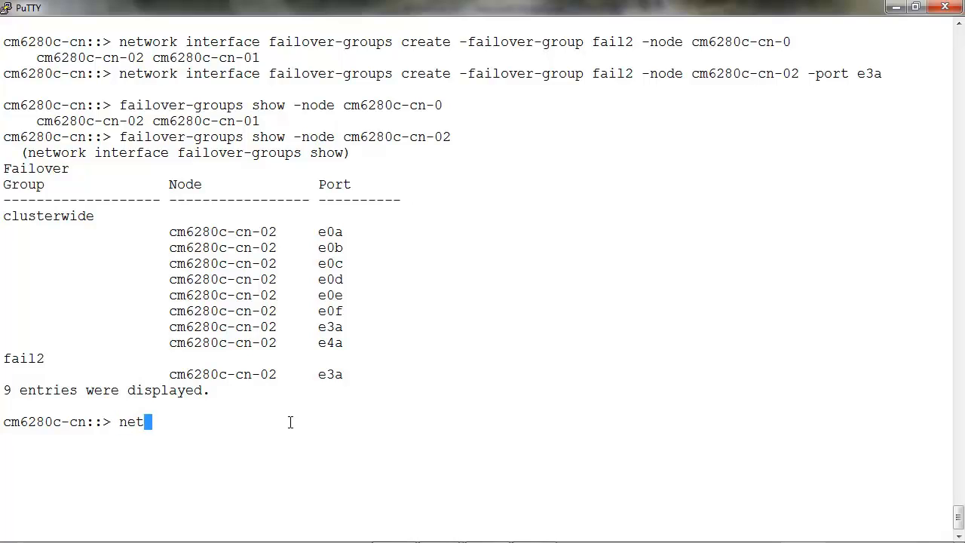
{"action": "type", "text": "work i"}
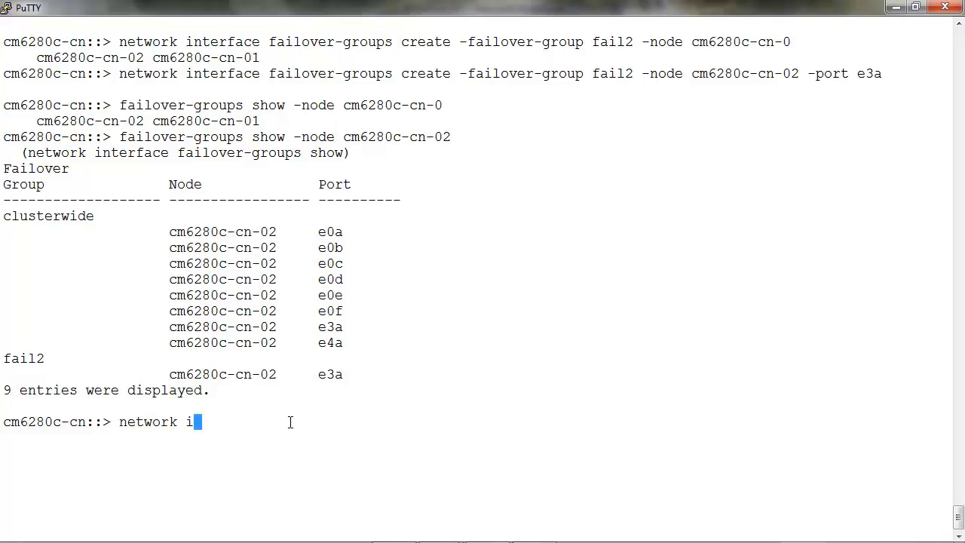
{"action": "type", "text": "nterface modify"}
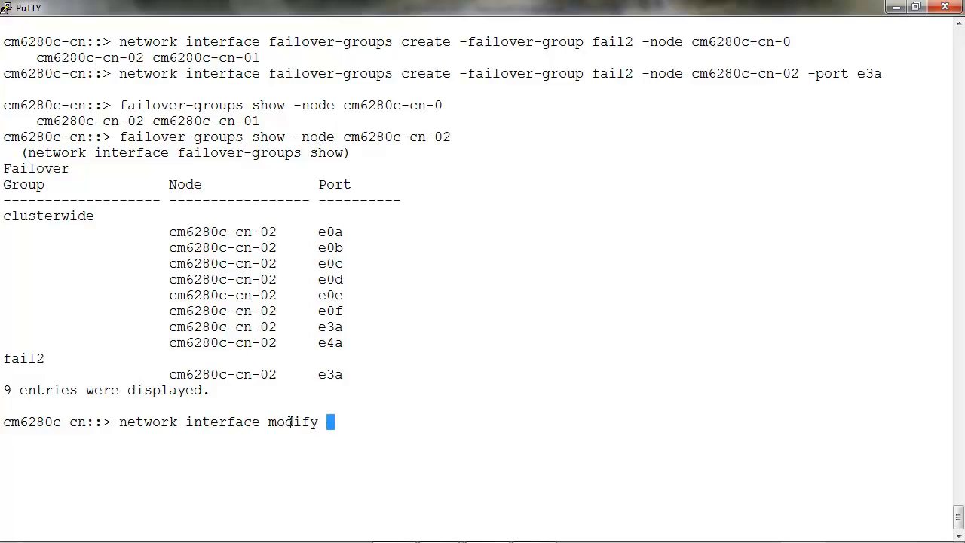
{"action": "type", "text": "-vser"}
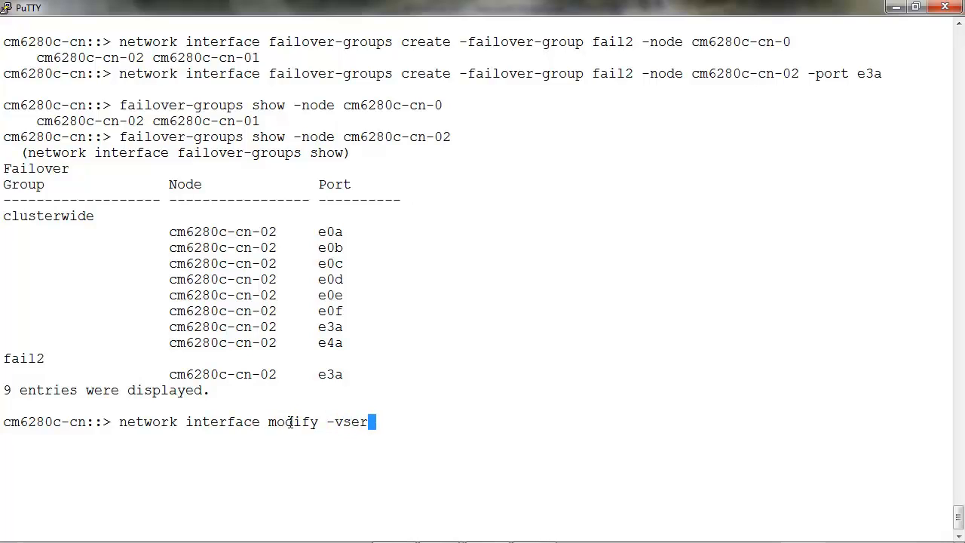
{"action": "type", "text": "ver"}
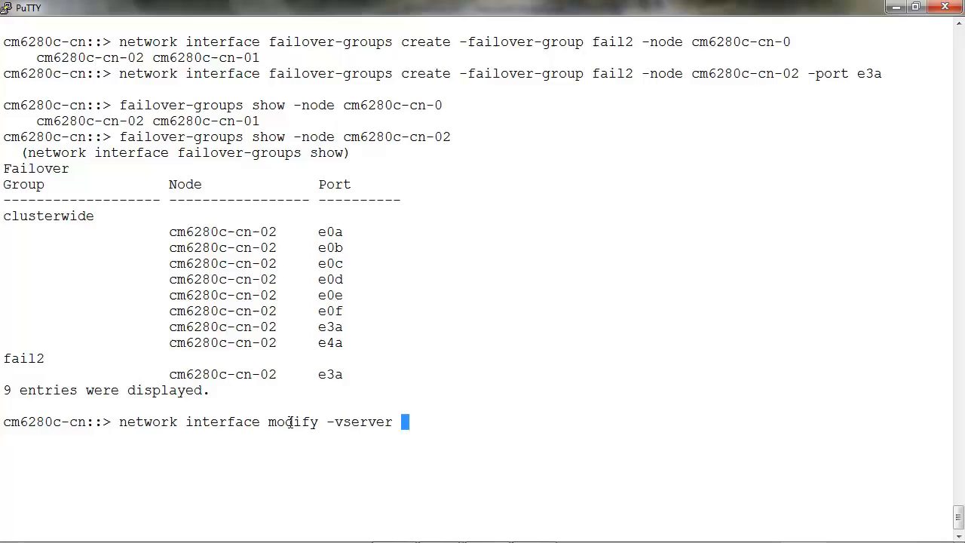
{"action": "type", "text": "test -"}
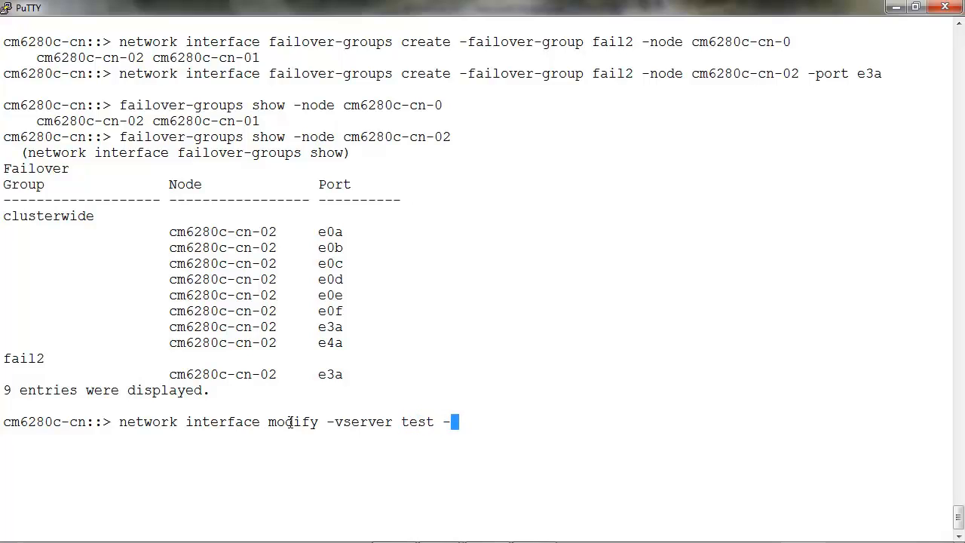
{"action": "type", "text": "lif"}
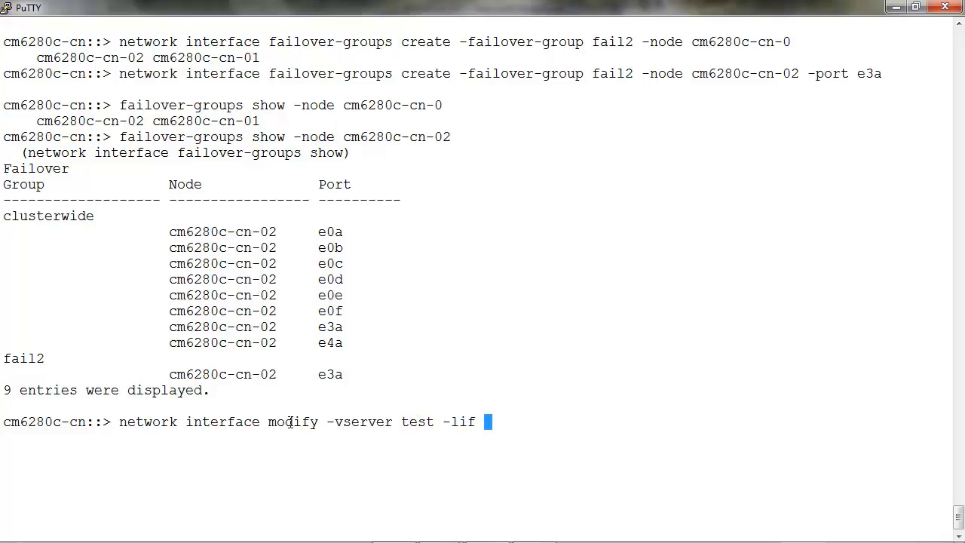
{"action": "type", "text": "datalif -"}
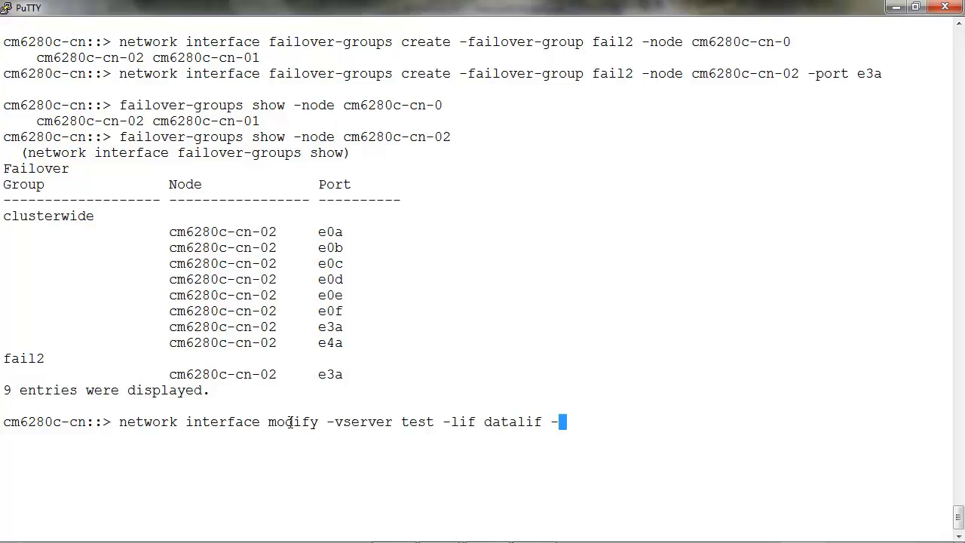
{"action": "type", "text": "failover-"}
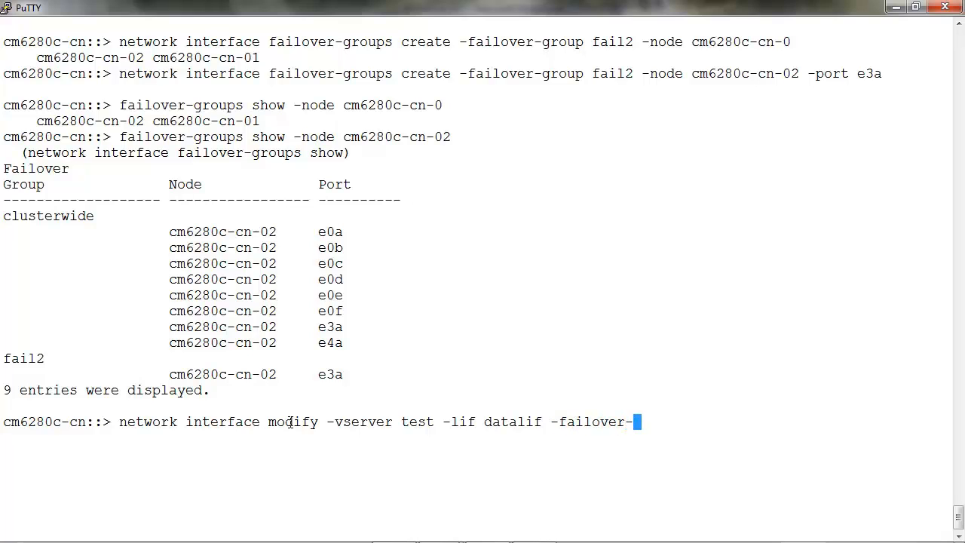
{"action": "type", "text": "group fai"}
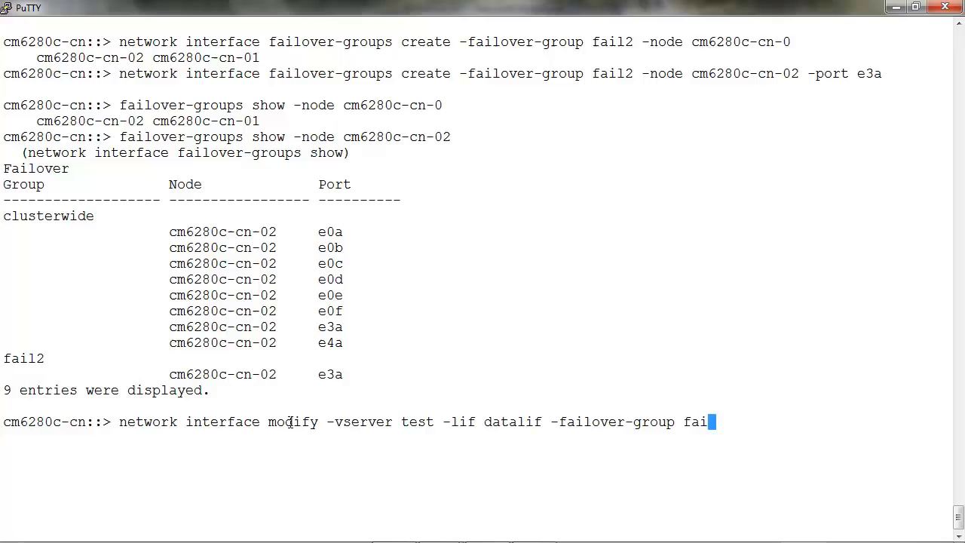
{"action": "key", "text": "Return"}
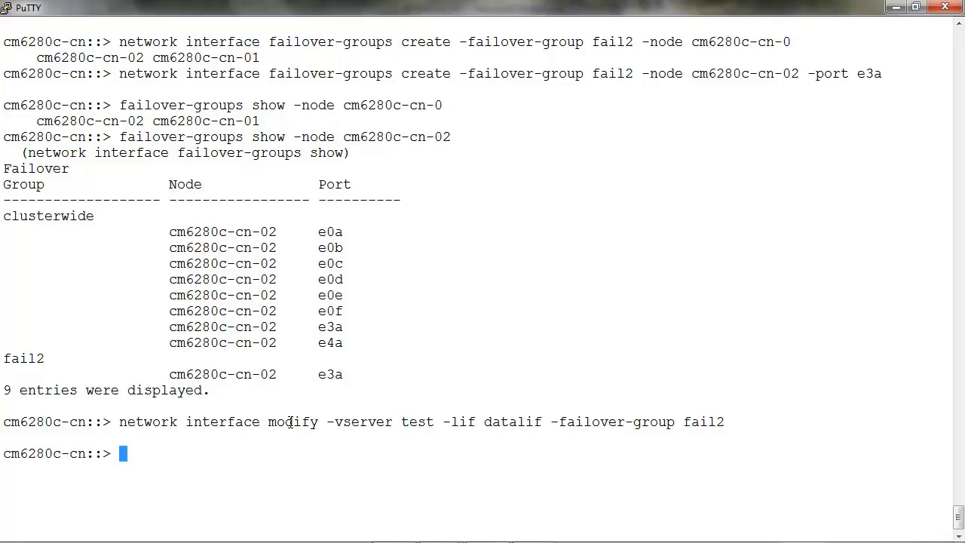
Re-list datalif's failover settings showing priority policy and group fail2 with its e3a targets.
{"action": "type", "text": "network int"}
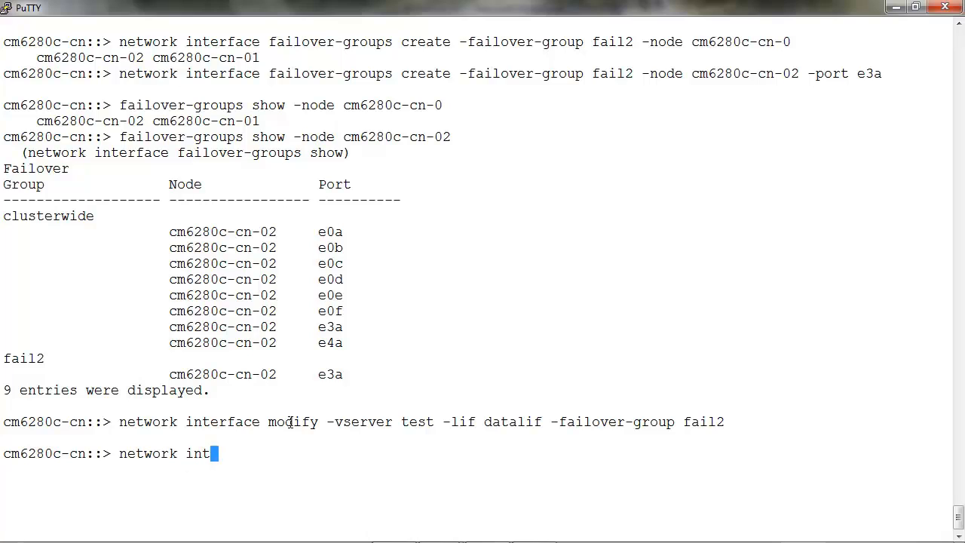
{"action": "type", "text": "show"}
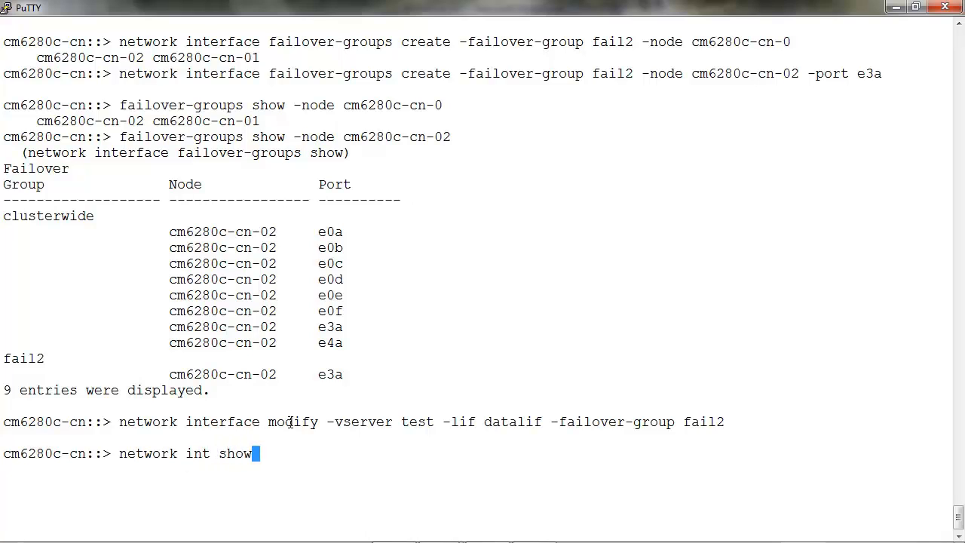
{"action": "type", "text": "-vserver"}
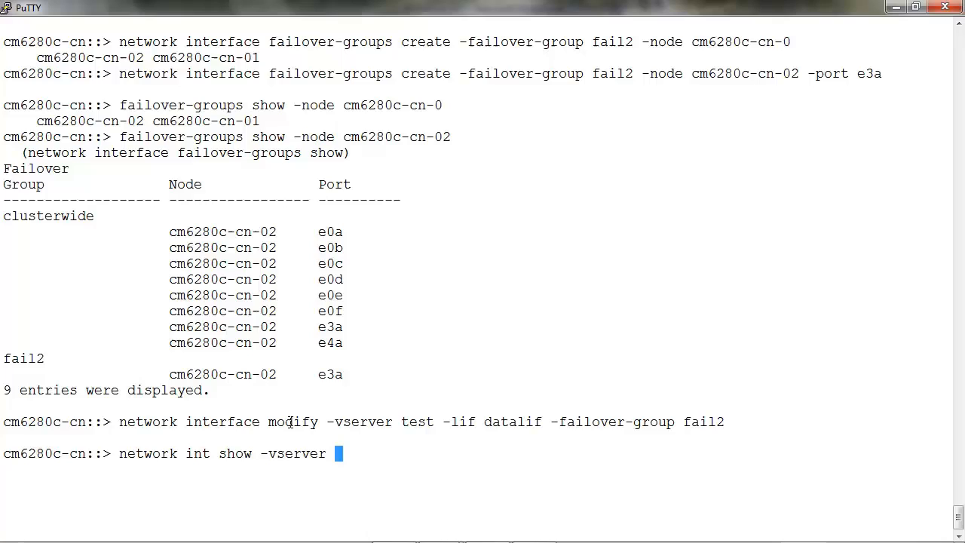
{"action": "type", "text": "test -"}
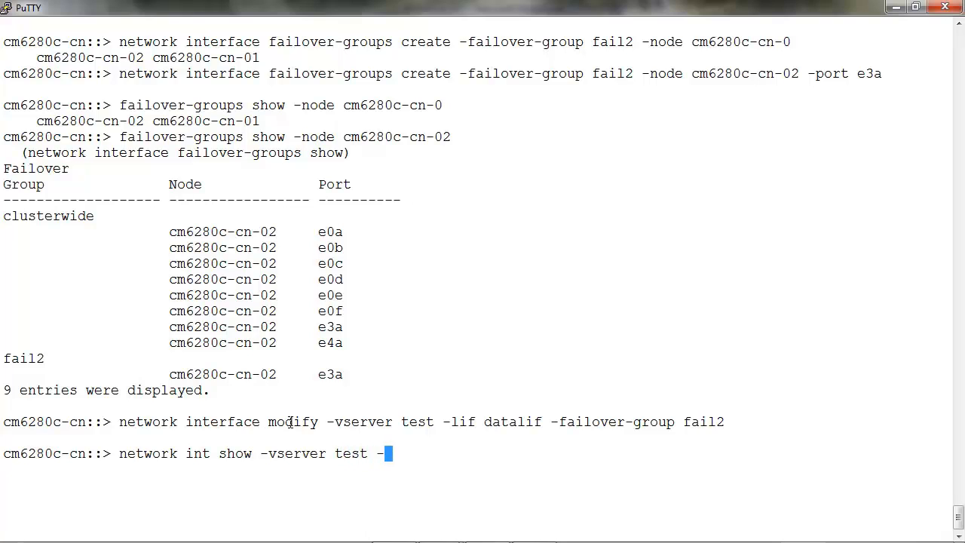
{"action": "type", "text": "lif dat"}
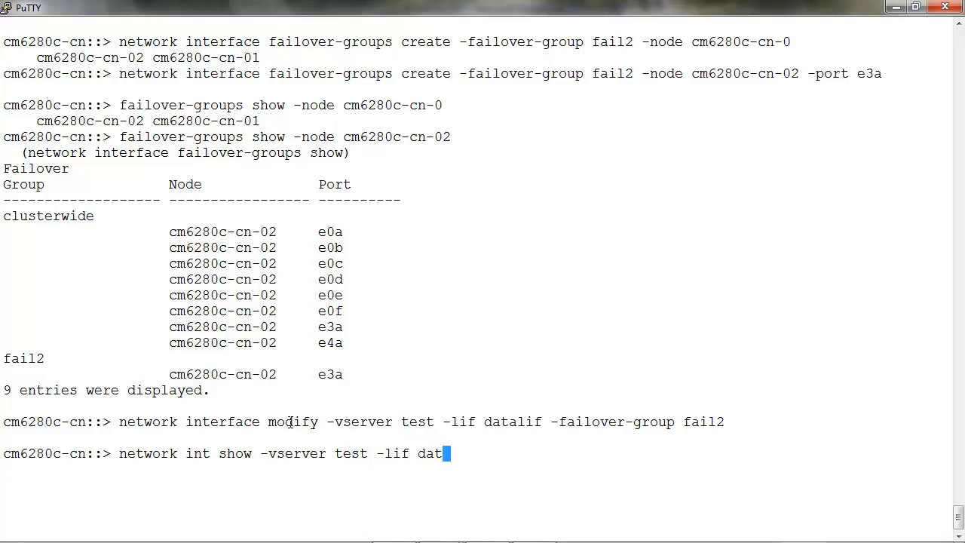
{"action": "type", "text": "alif"}
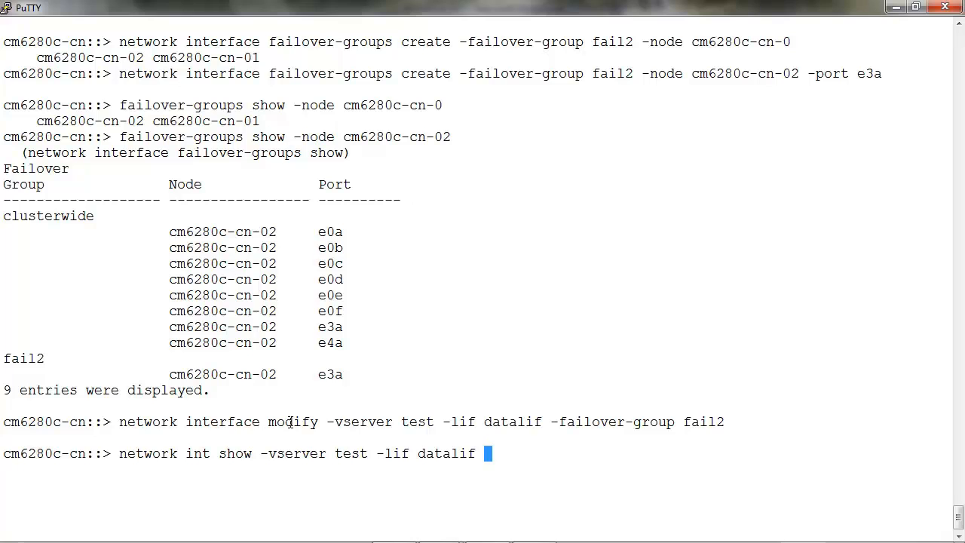
{"action": "type", "text": "-failover"}
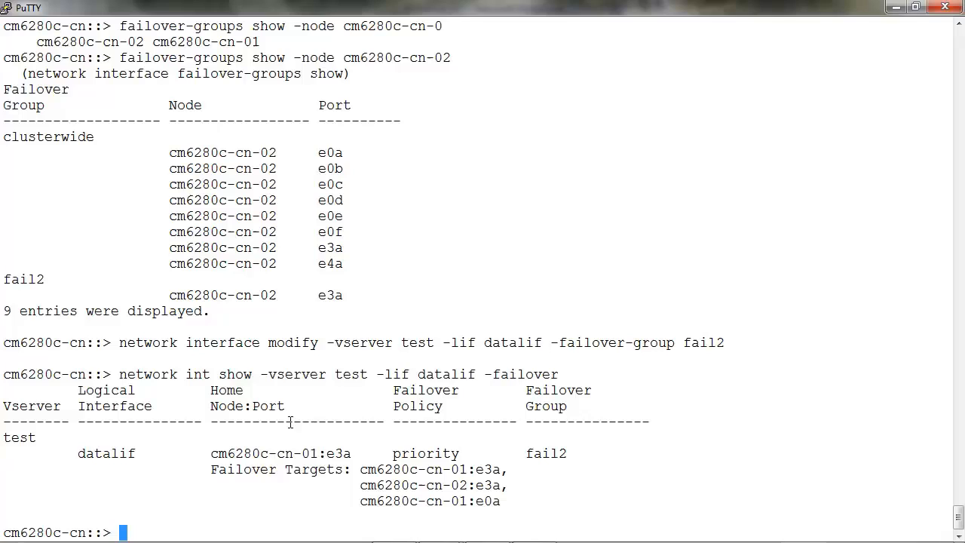
{"action": "double_click", "coordinate": [546, 453]}
{"action": "type", "text": "netw"}
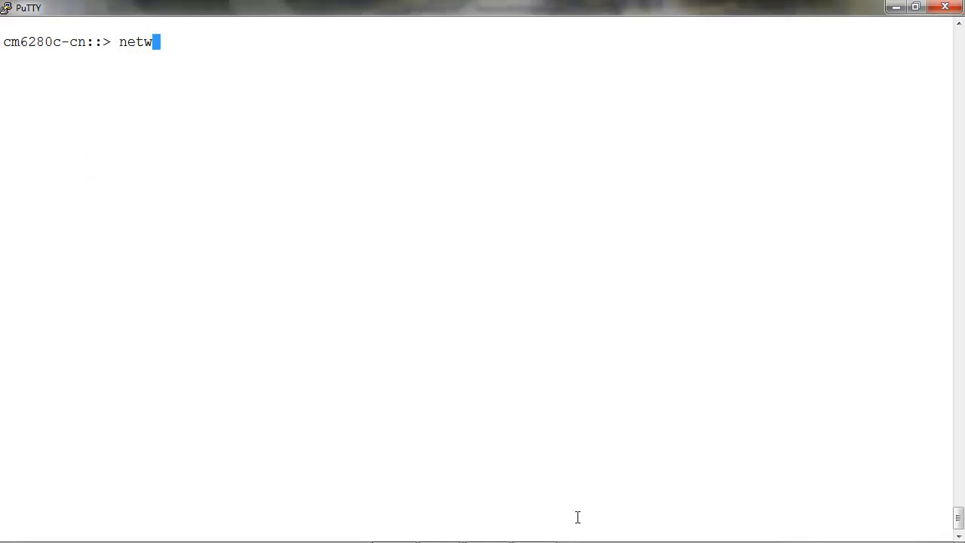
Query datalif's auto-revert field on vserver test, which returns false.
{"action": "type", "text": "ork in"}
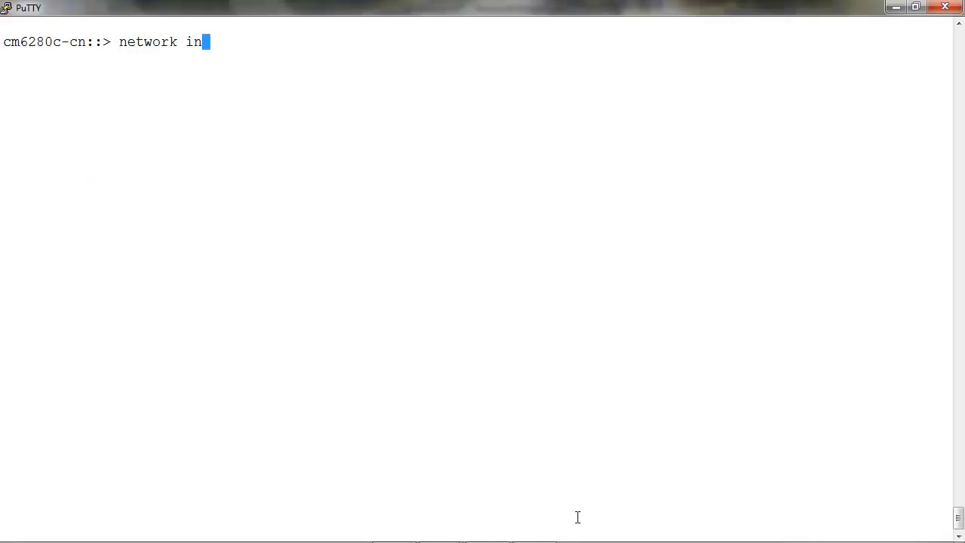
{"action": "type", "text": "terface show"}
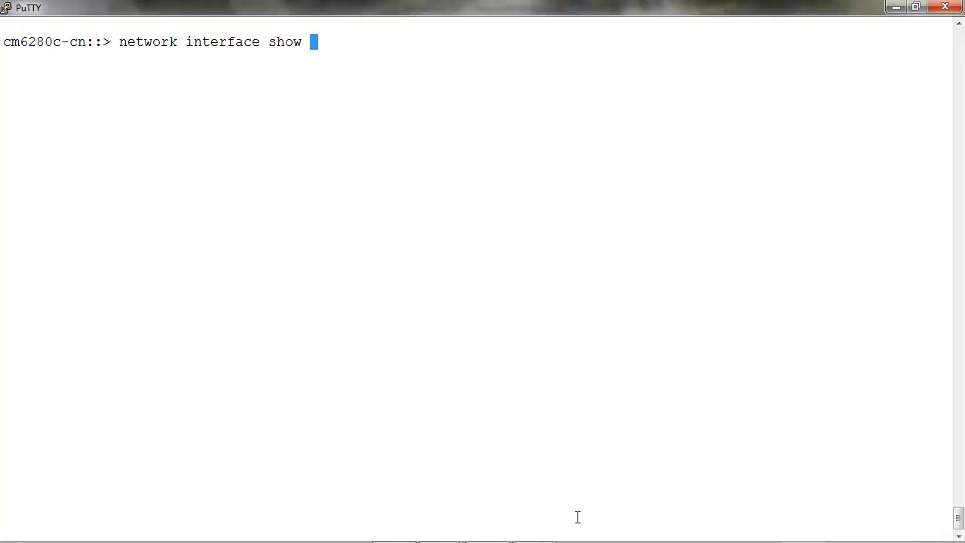
{"action": "type", "text": "-vserver t"}
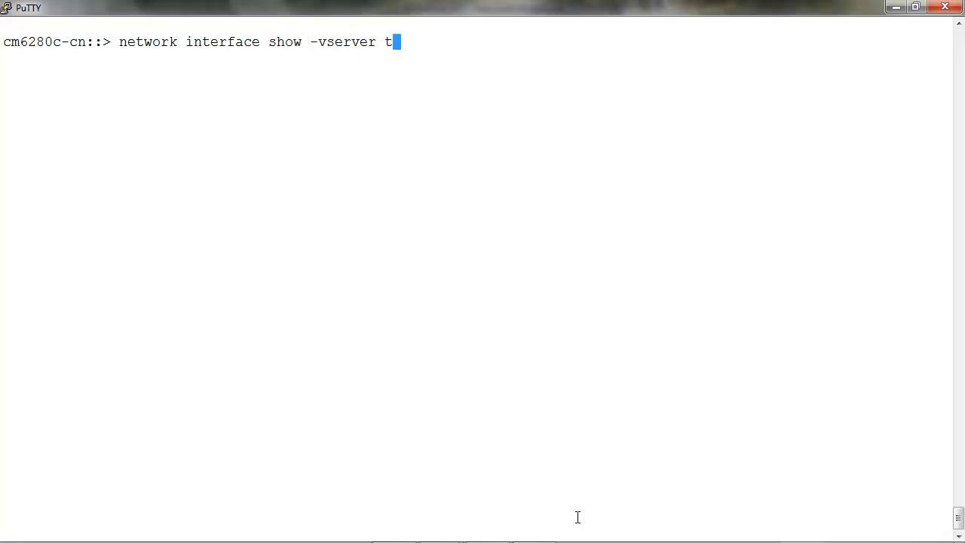
{"action": "type", "text": "est -li"}
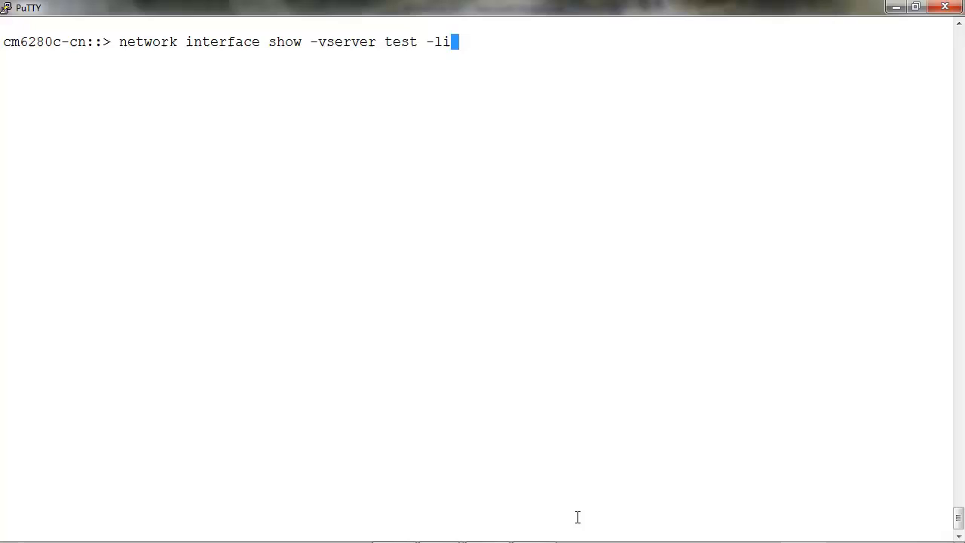
{"action": "type", "text": "f datalif"}
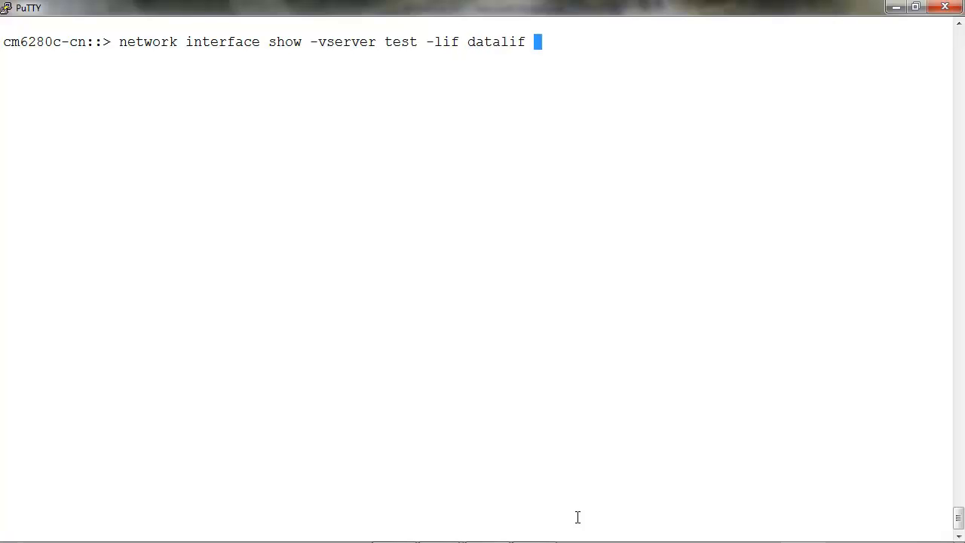
{"action": "type", "text": "-field"}
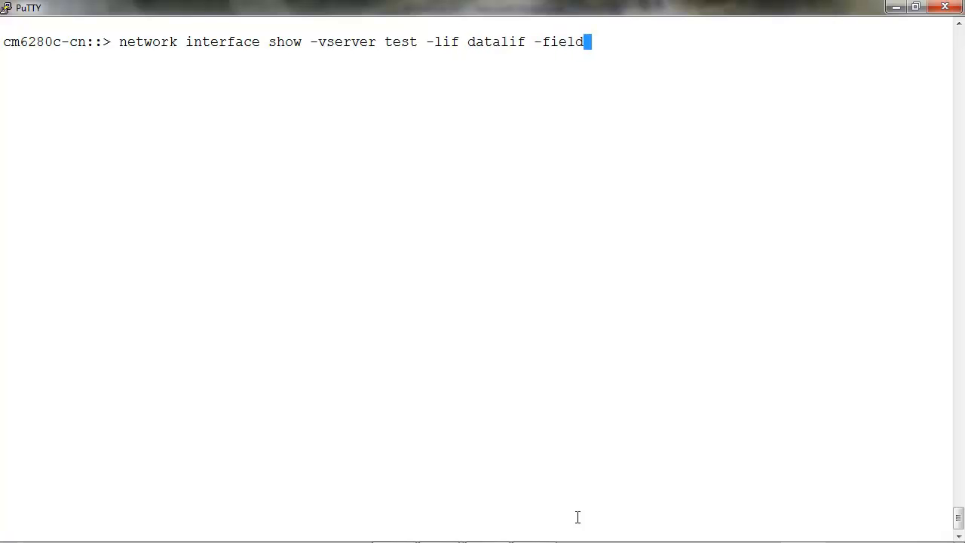
{"action": "type", "text": "s a"}
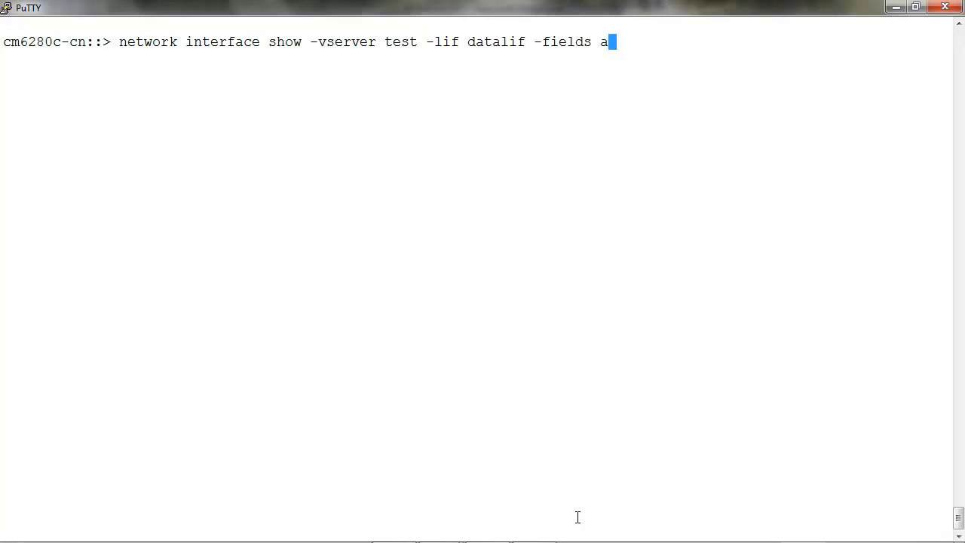
{"action": "type", "text": "uto-r"}
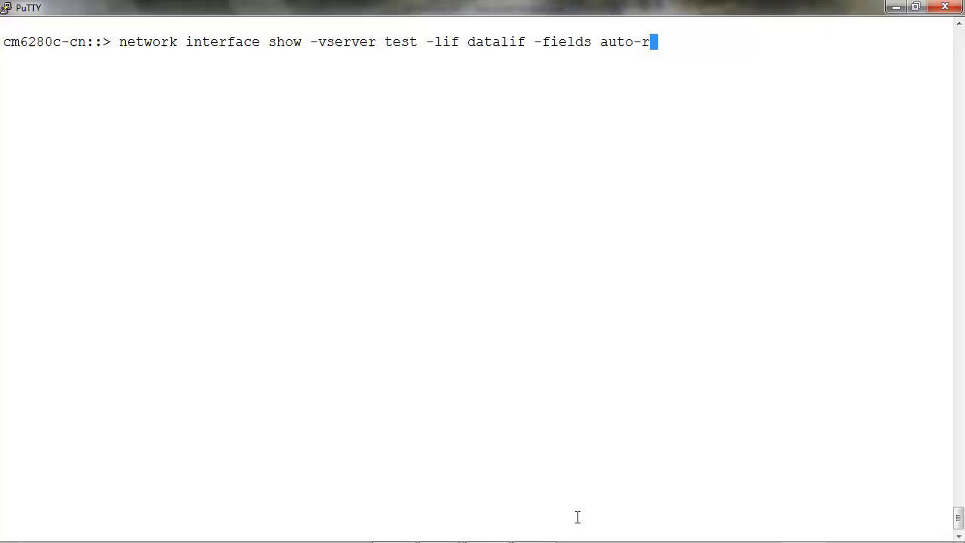
{"action": "key", "text": "Return"}
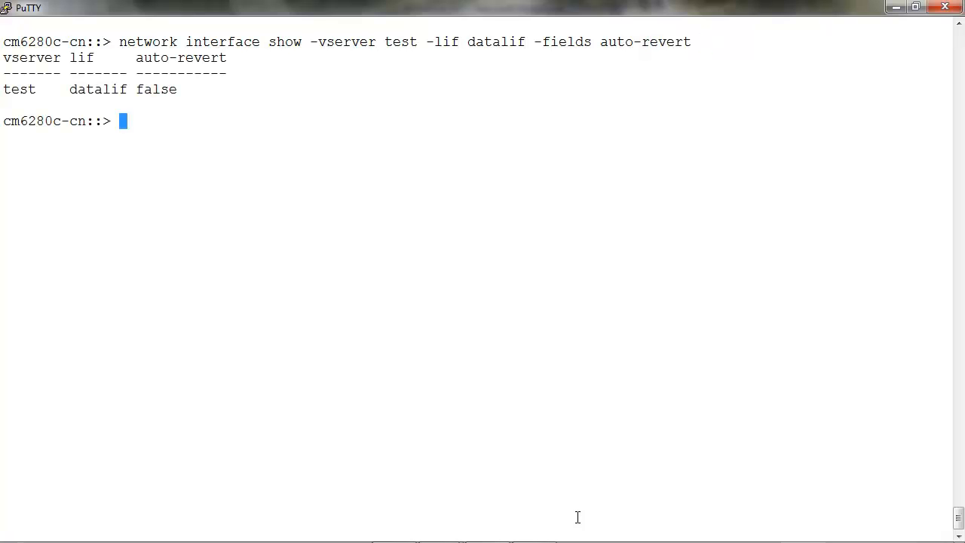
{"action": "mouse_move", "coordinate": [362, 432]}
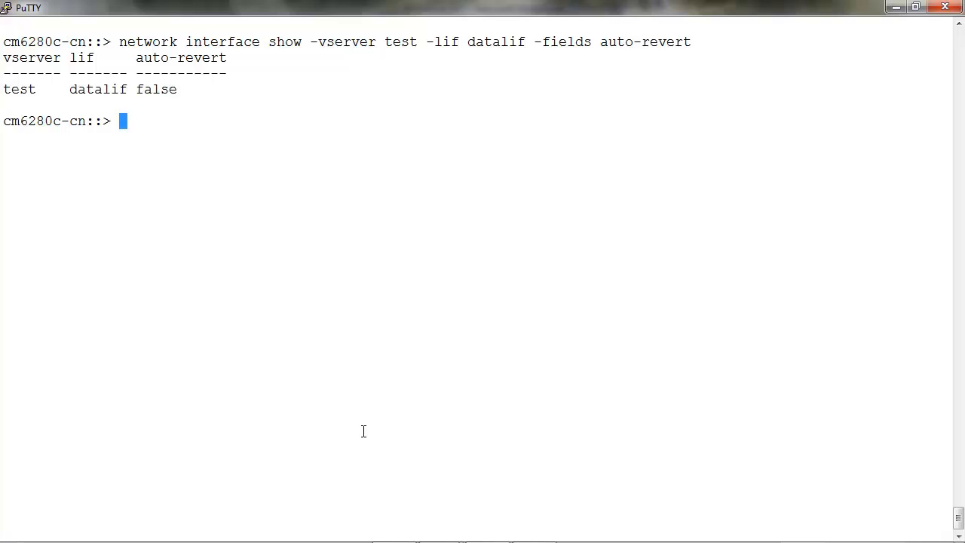
Set auto-revert true for datalif on vserver test and re-check that it reads true.
{"action": "type", "text": "n"}
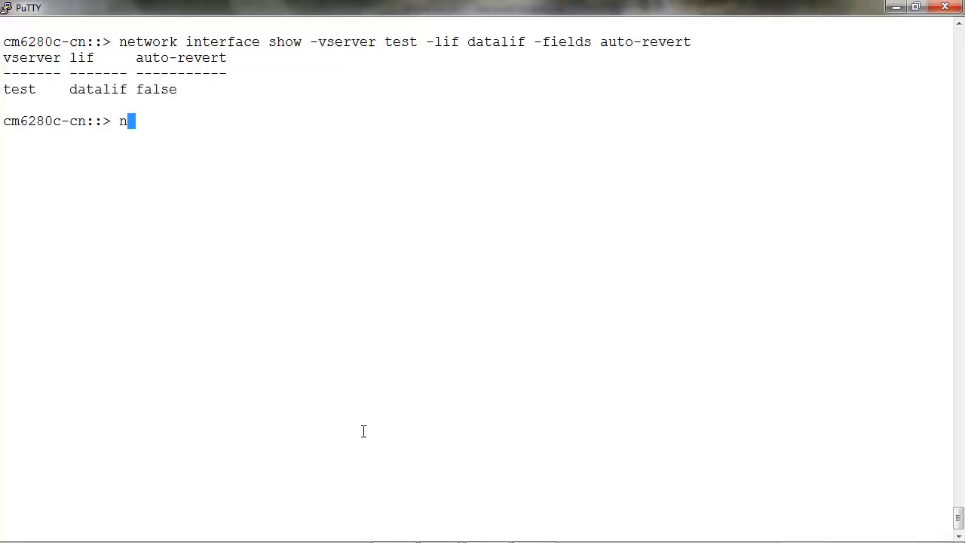
{"action": "type", "text": "etwork in"}
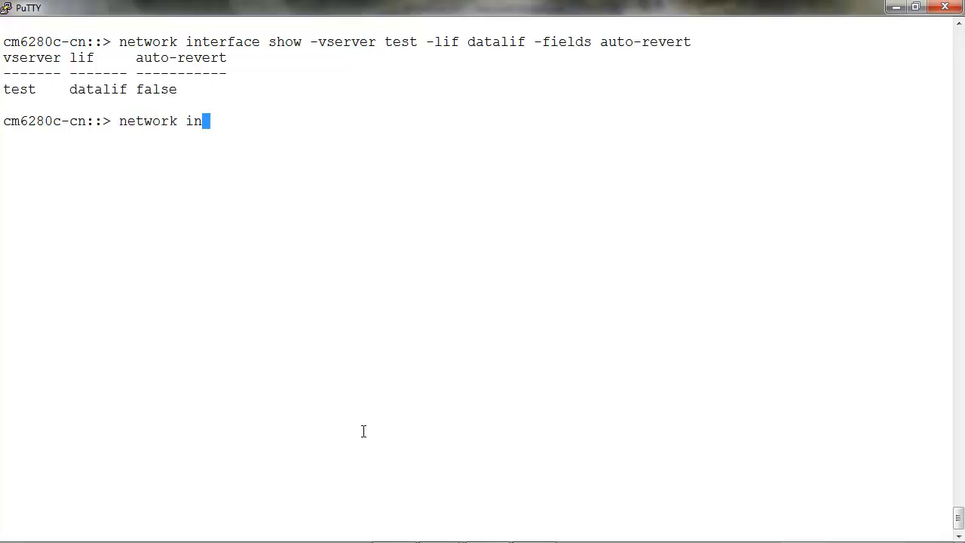
{"action": "type", "text": "terface modify"}
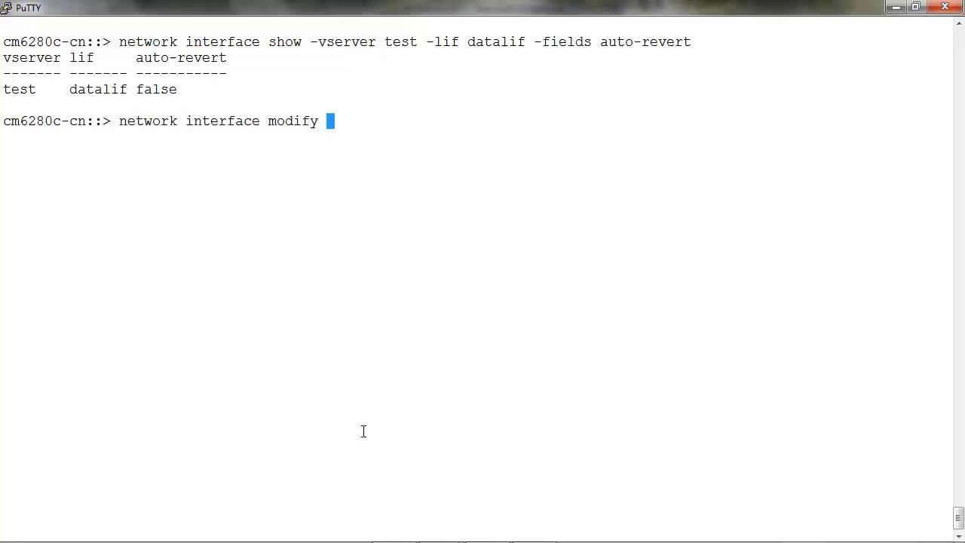
{"action": "type", "text": "-vserver te"}
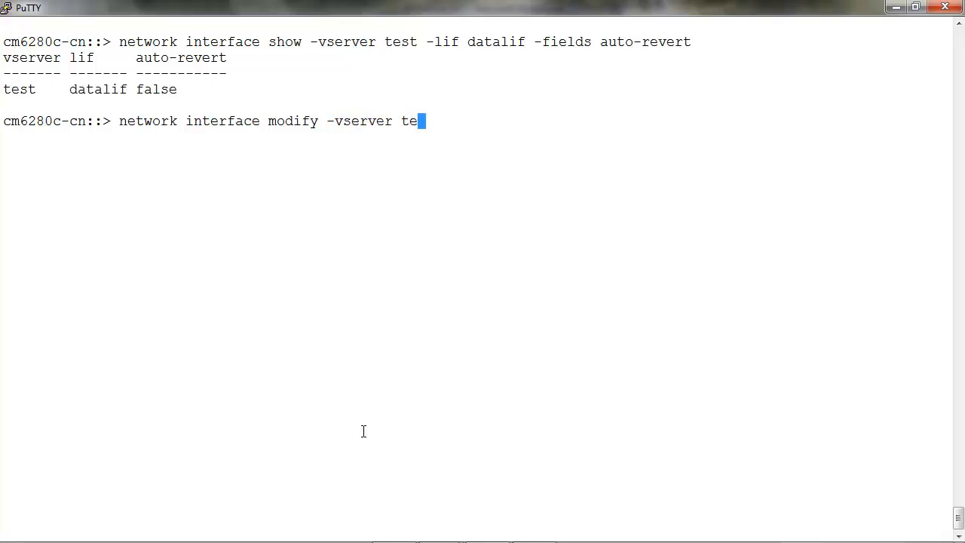
{"action": "type", "text": "st -lif"}
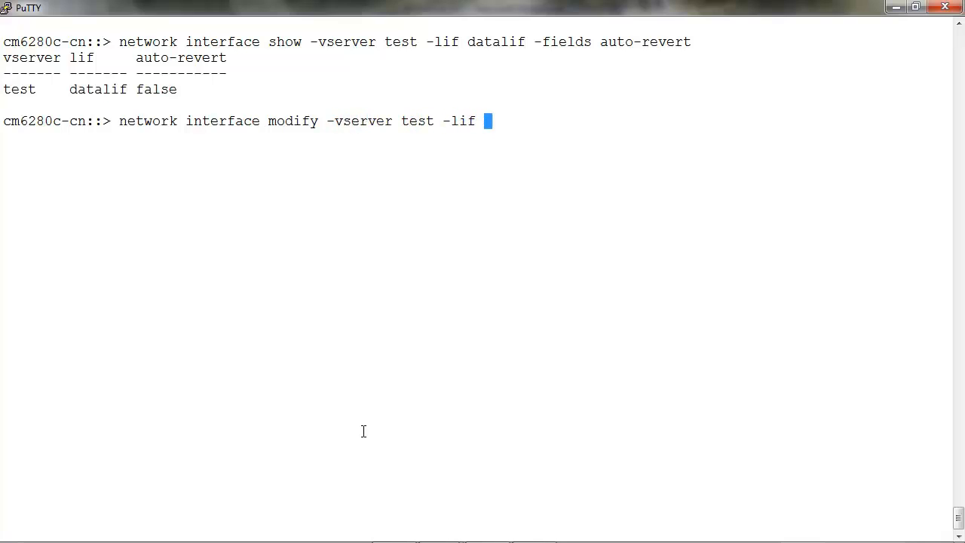
{"action": "type", "text": "datalif"}
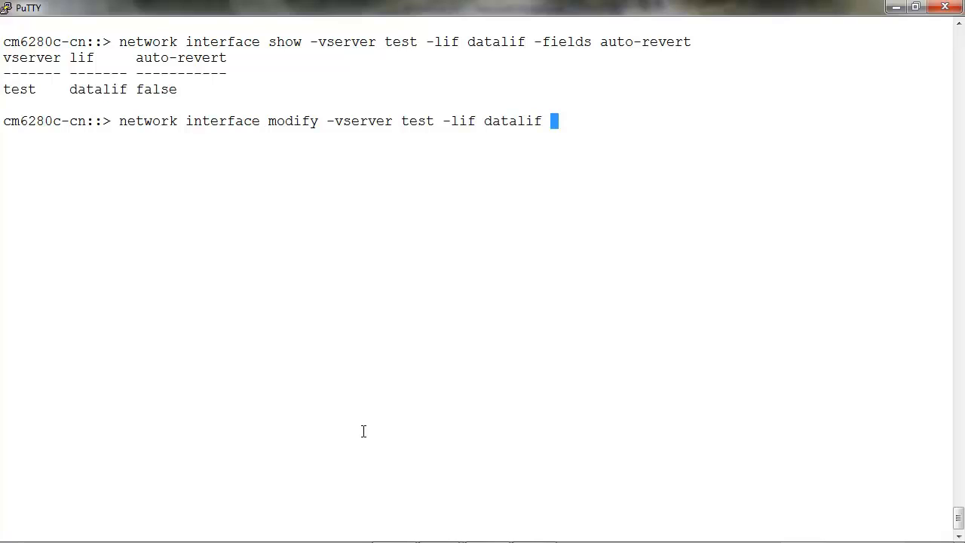
{"action": "type", "text": "-aut"}
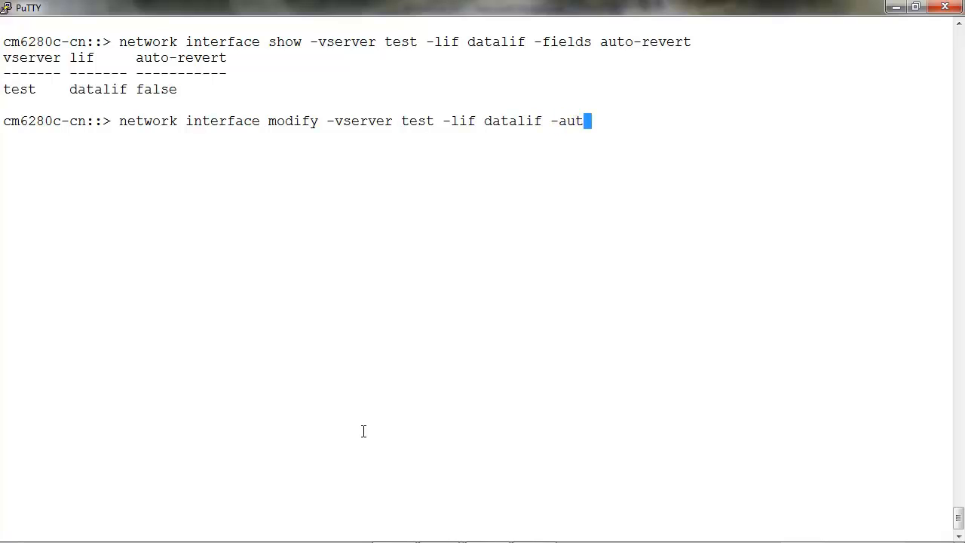
{"action": "type", "text": "o-revert true"}
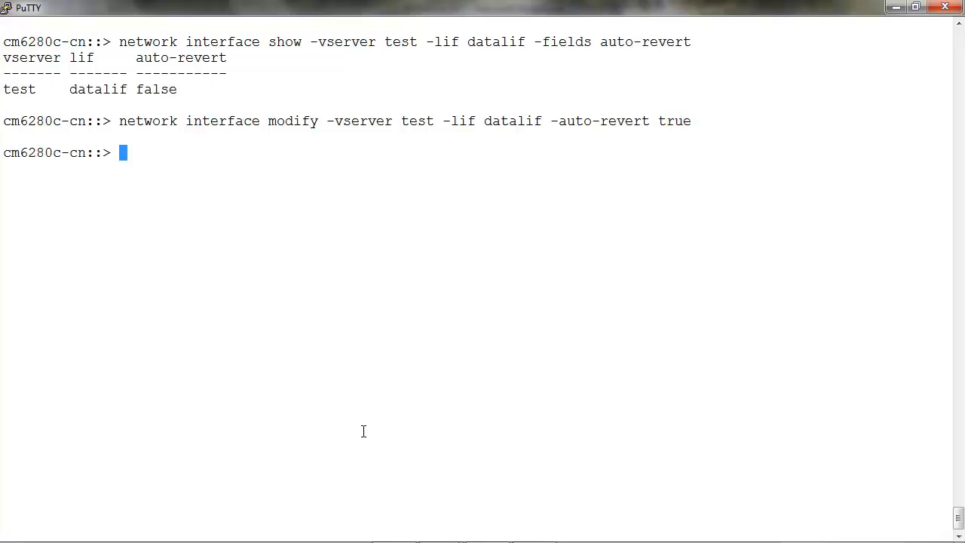
{"action": "key", "text": "Return"}
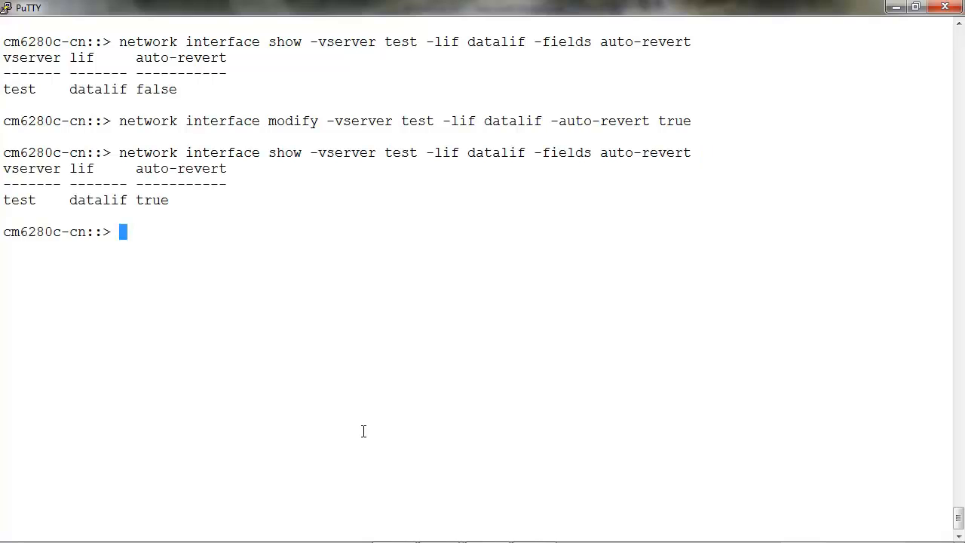
{"action": "mouse_move", "coordinate": [199, 205]}
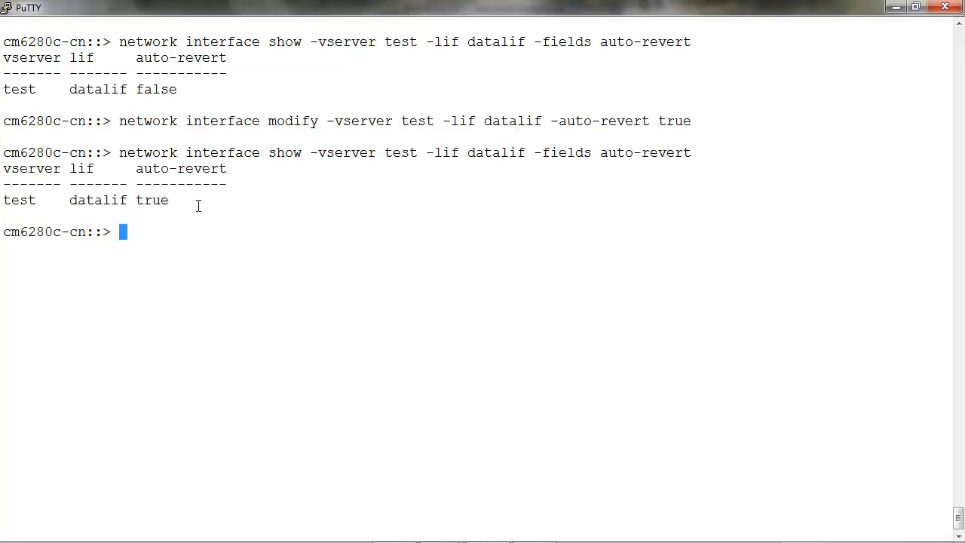
{"action": "mouse_move", "coordinate": [92, 196]}
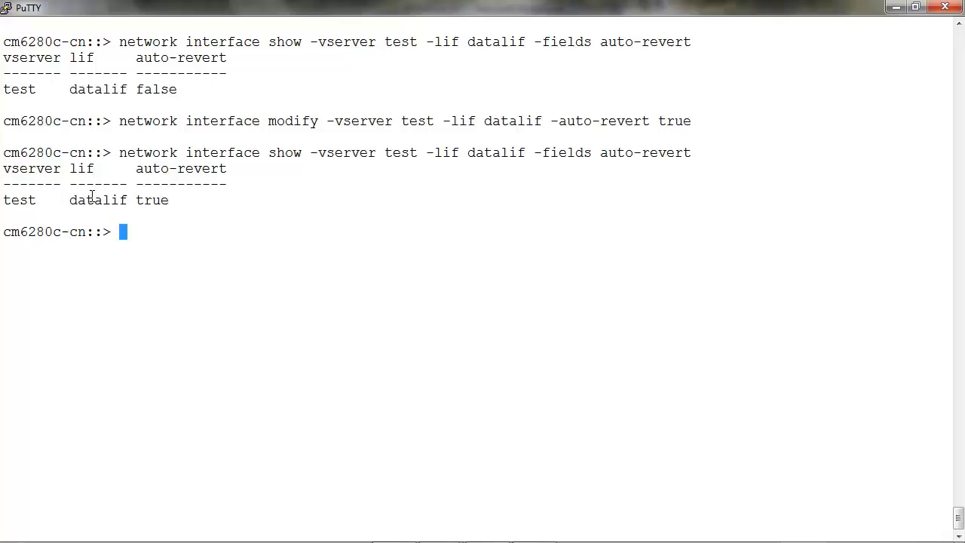